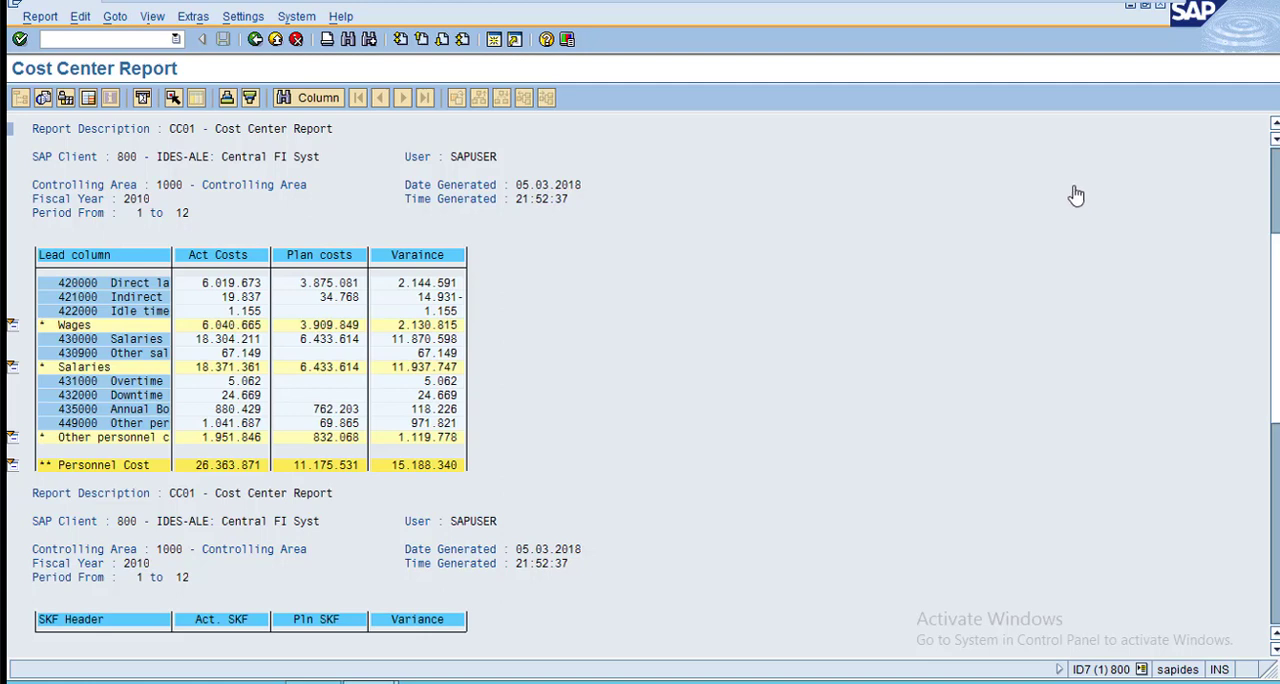
mouse_move(44, 530)
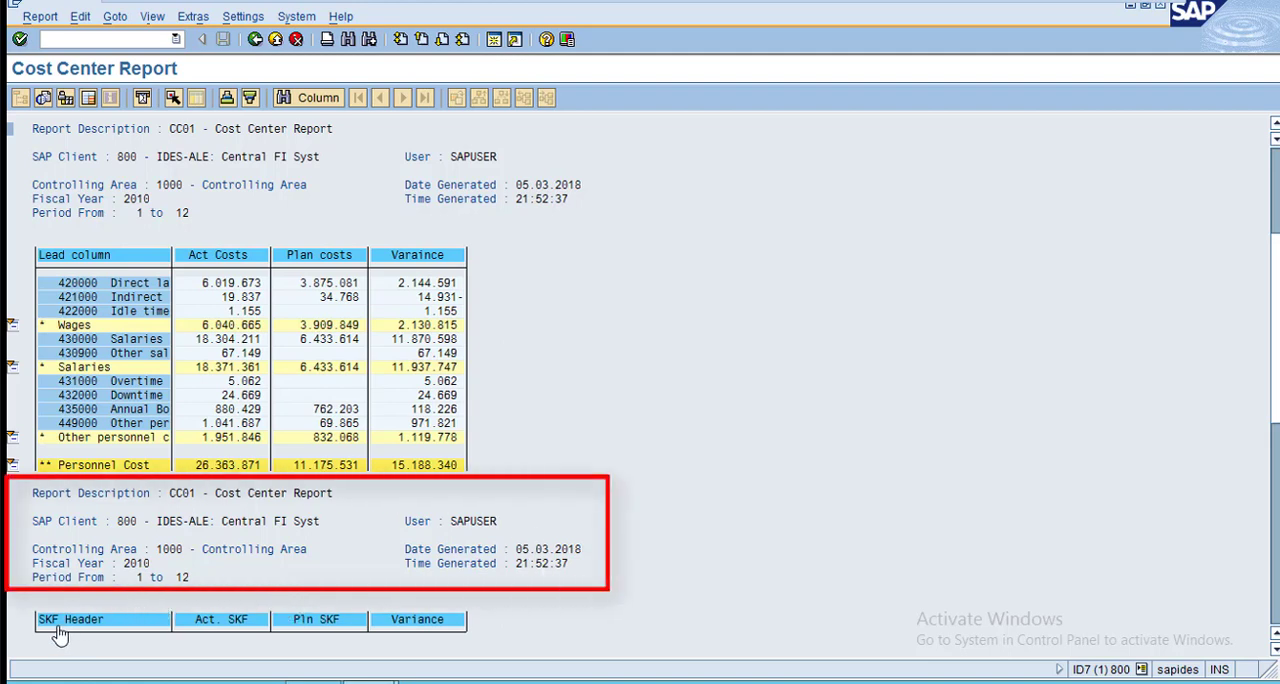
mouse_move(1268, 328)
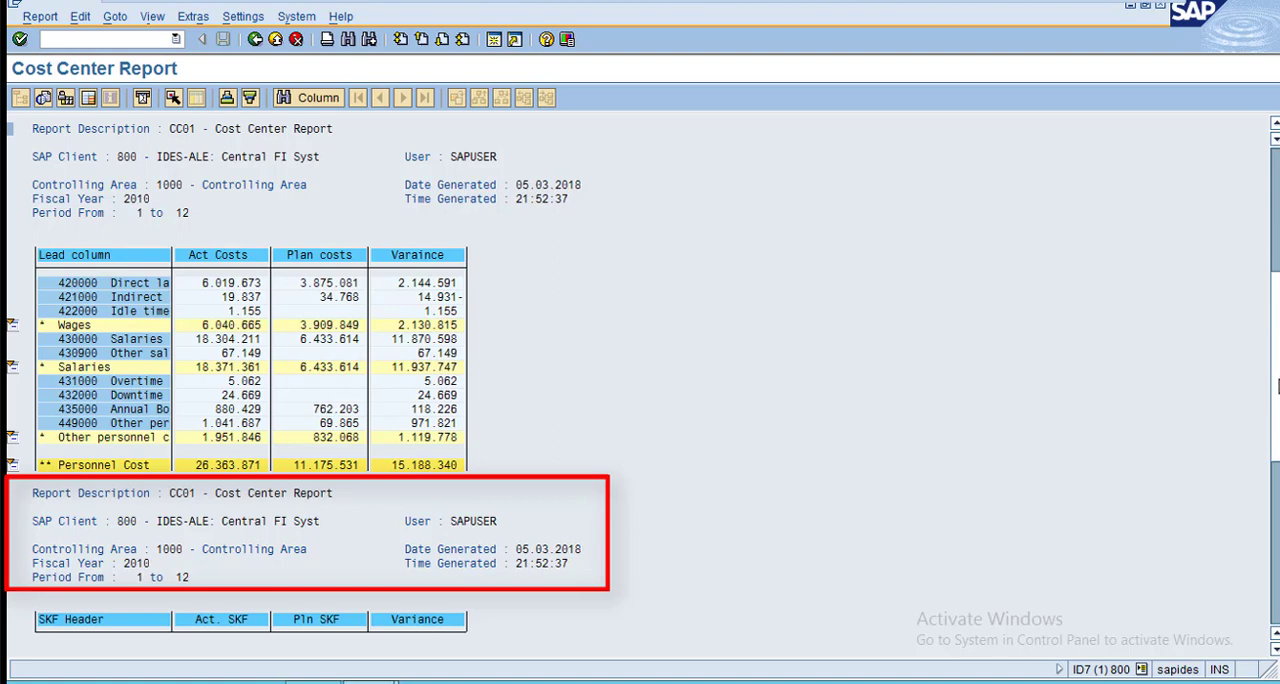
Review the executed Cost Center Report, then exit it and confirm returning to Report Painter.
scroll(down, 3)
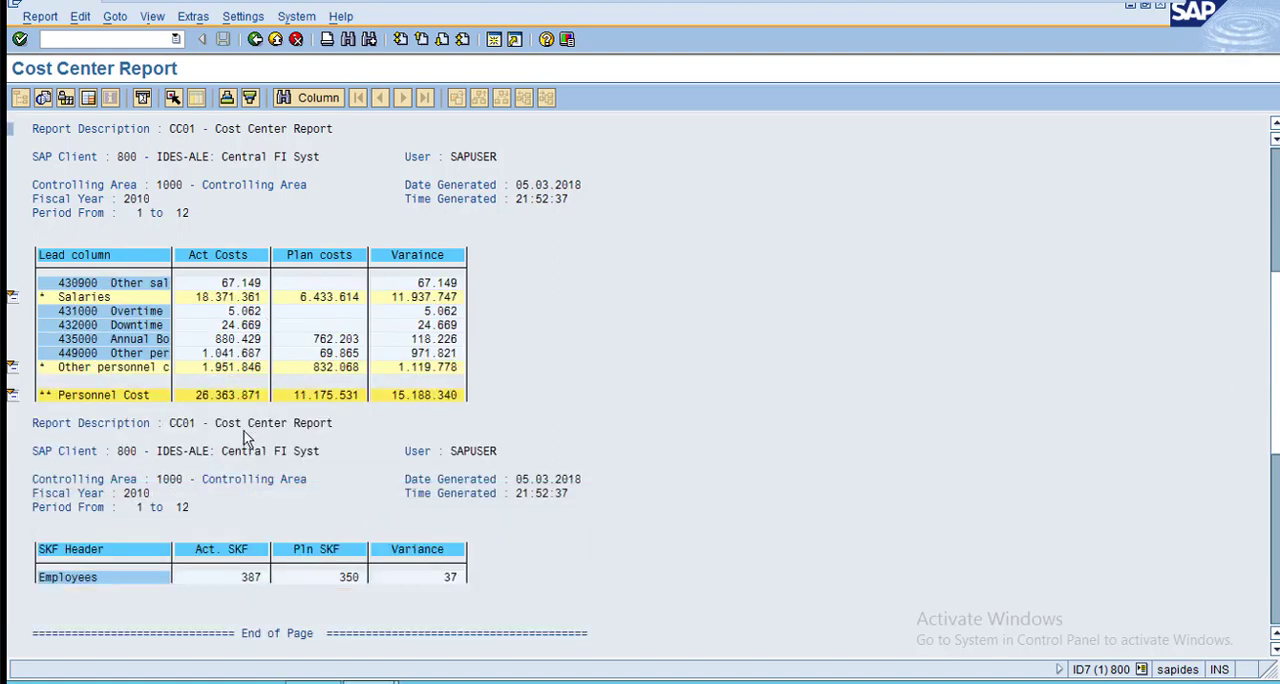
mouse_move(484, 550)
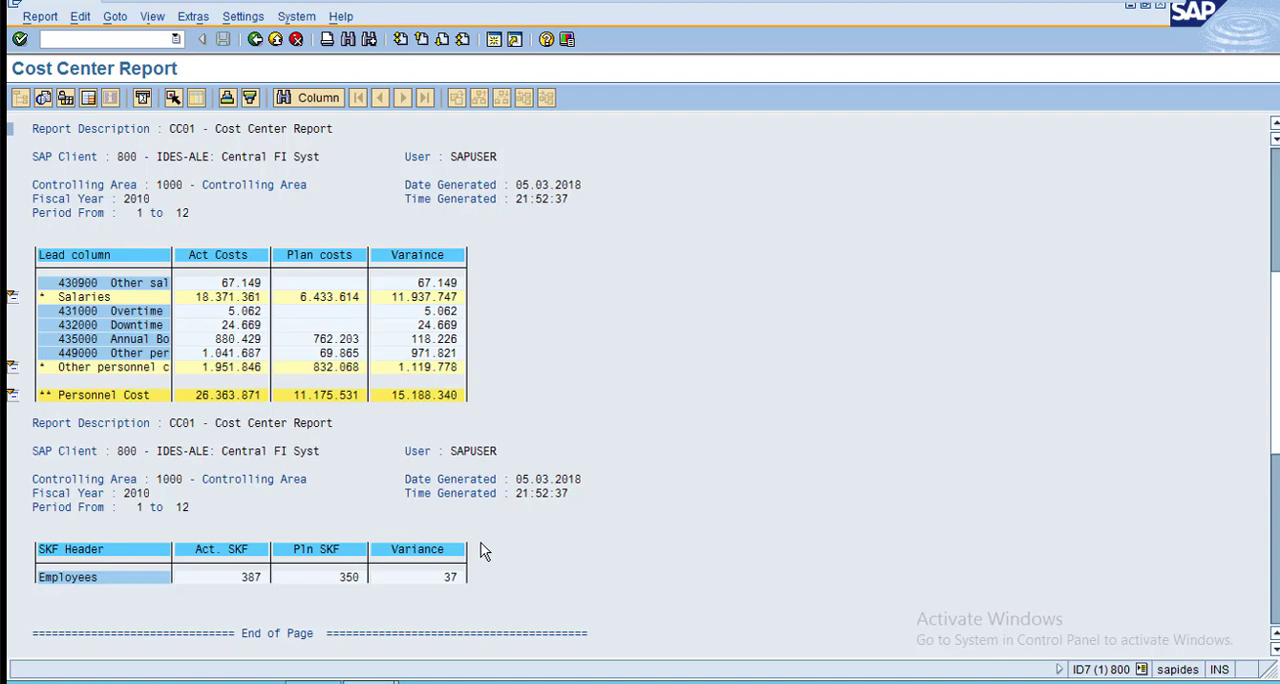
mouse_move(1272, 404)
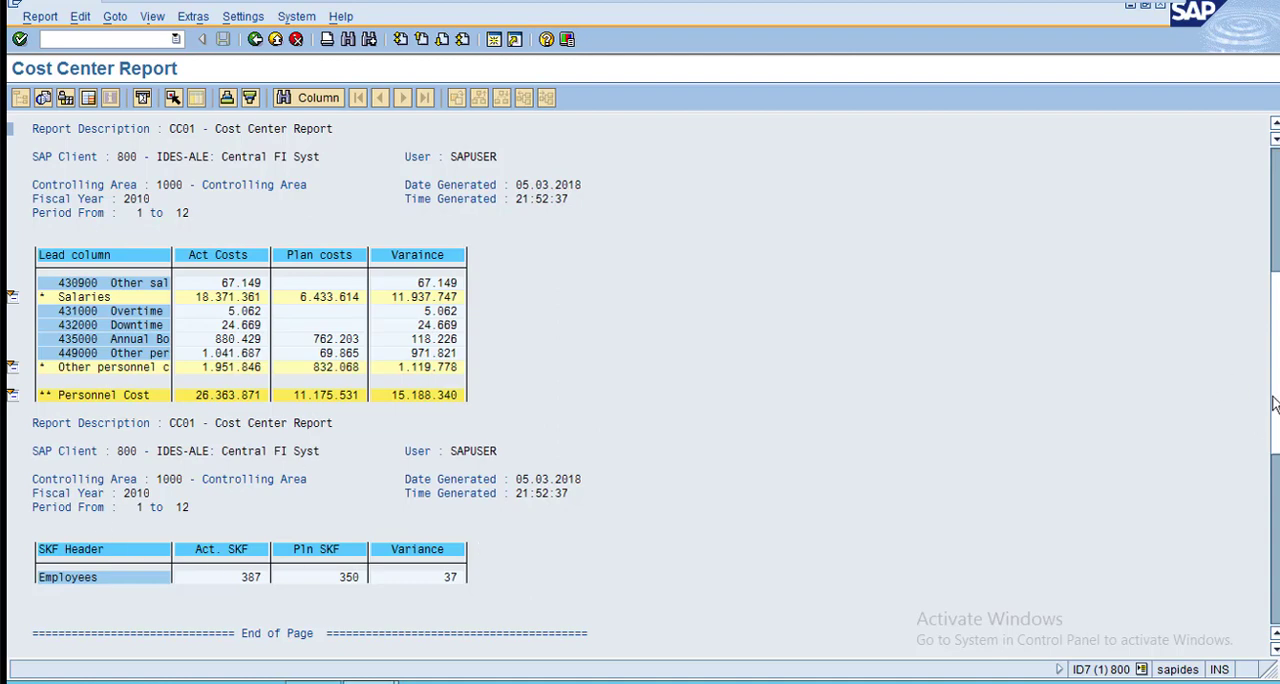
scroll(up, 3)
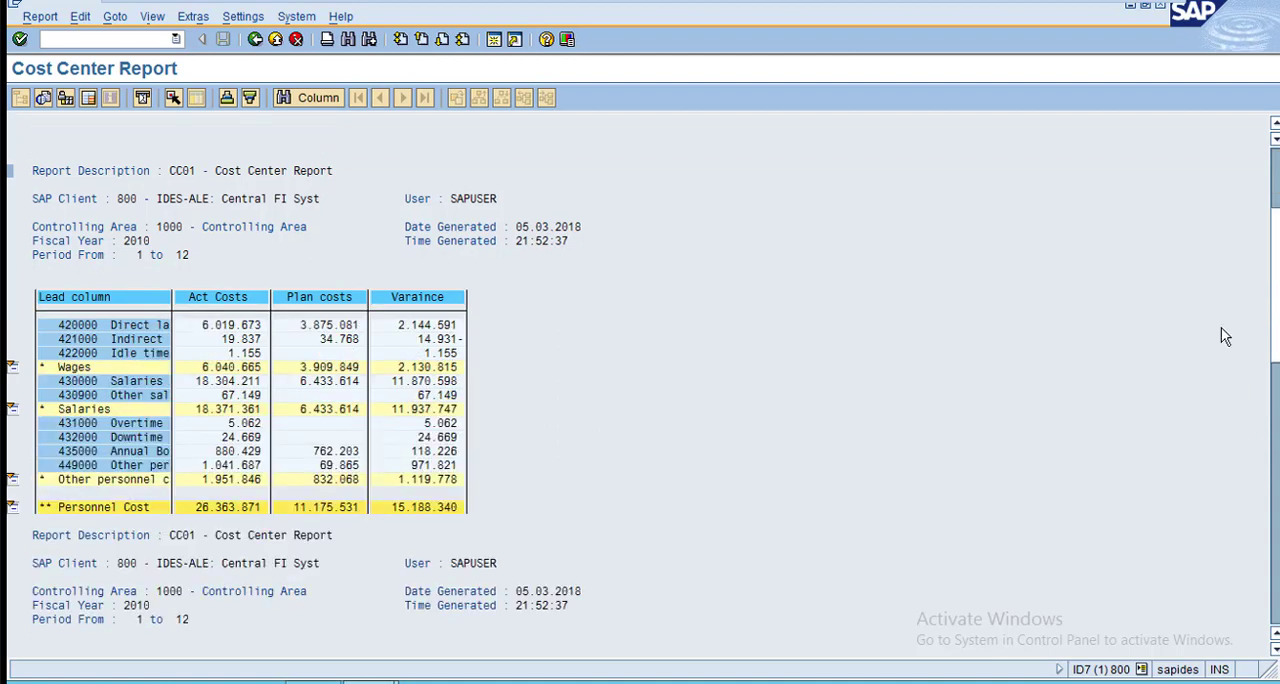
mouse_move(236, 218)
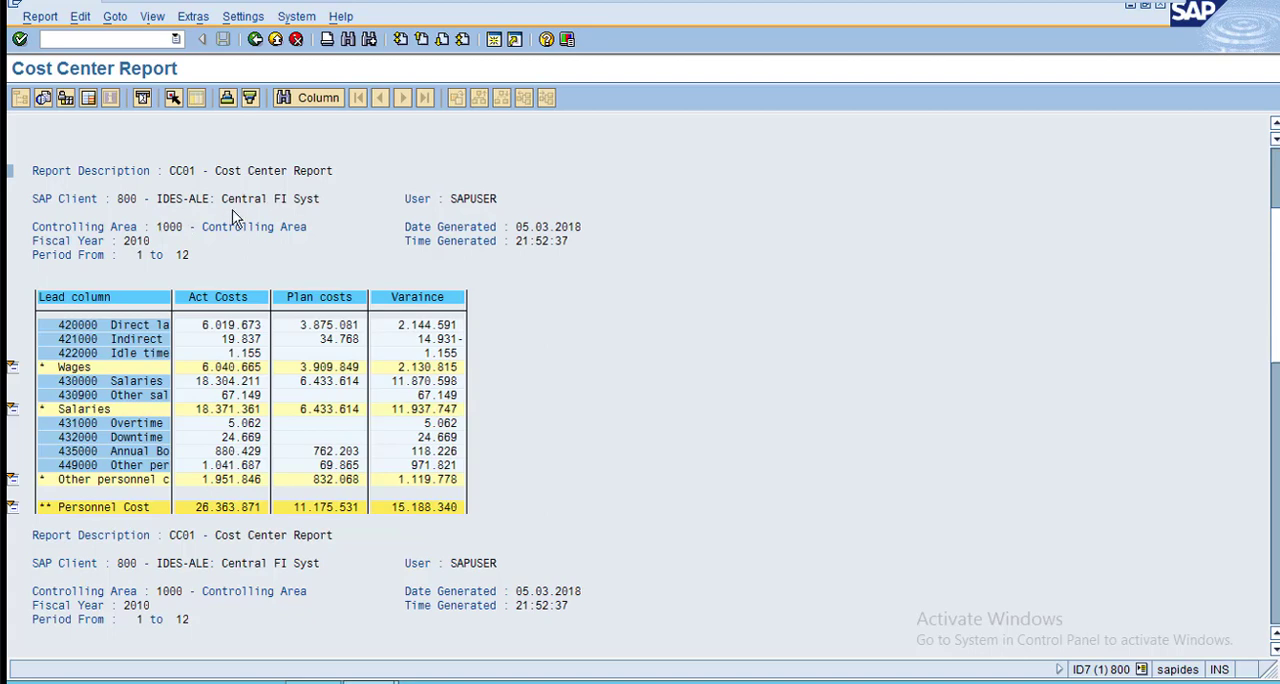
mouse_move(1044, 298)
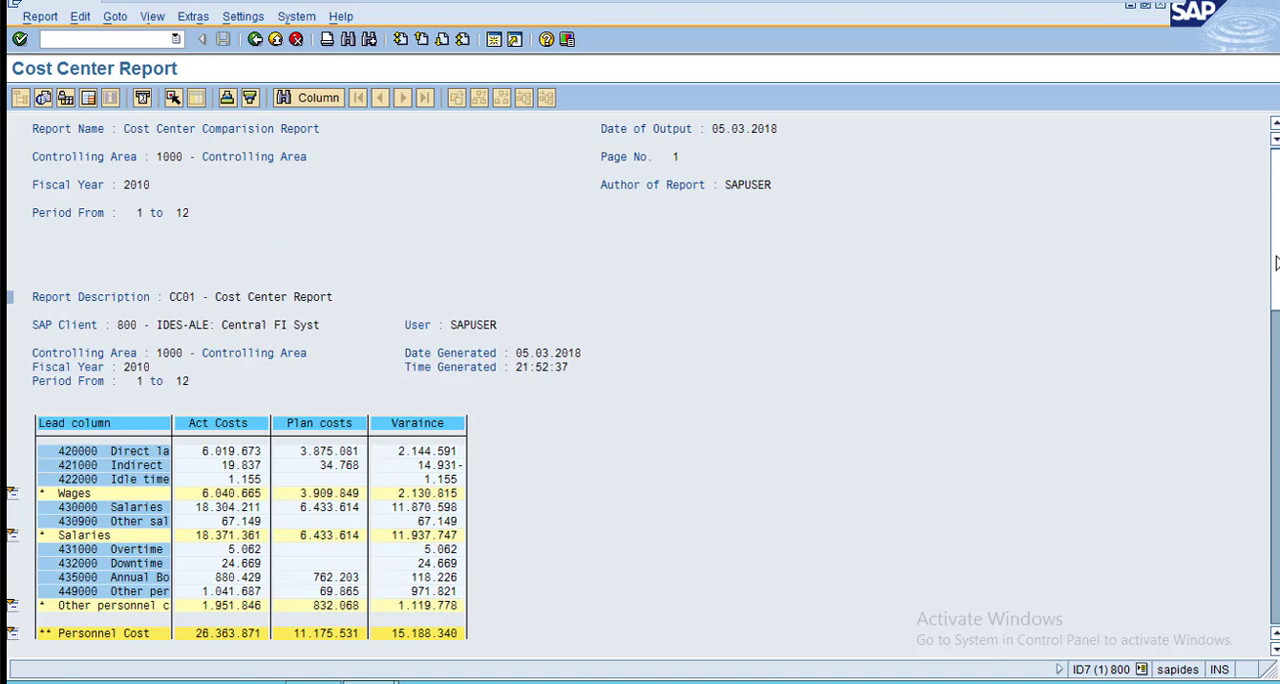
scroll(down, 3)
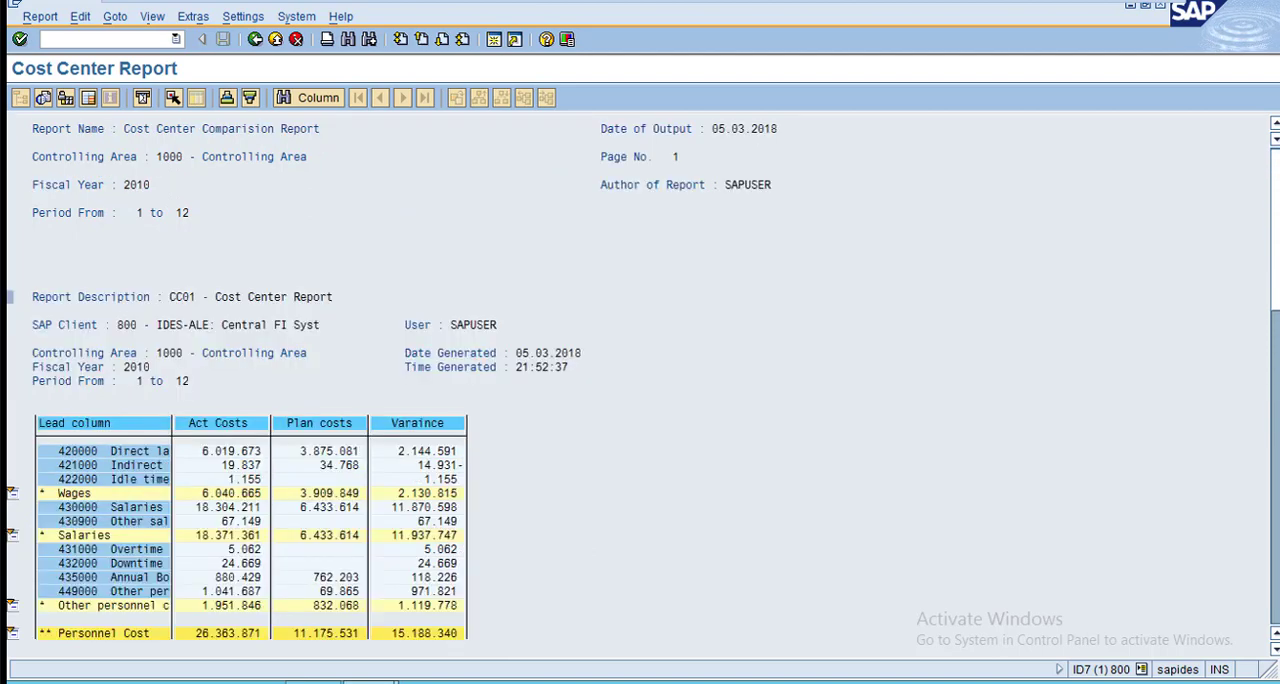
scroll(down, 3)
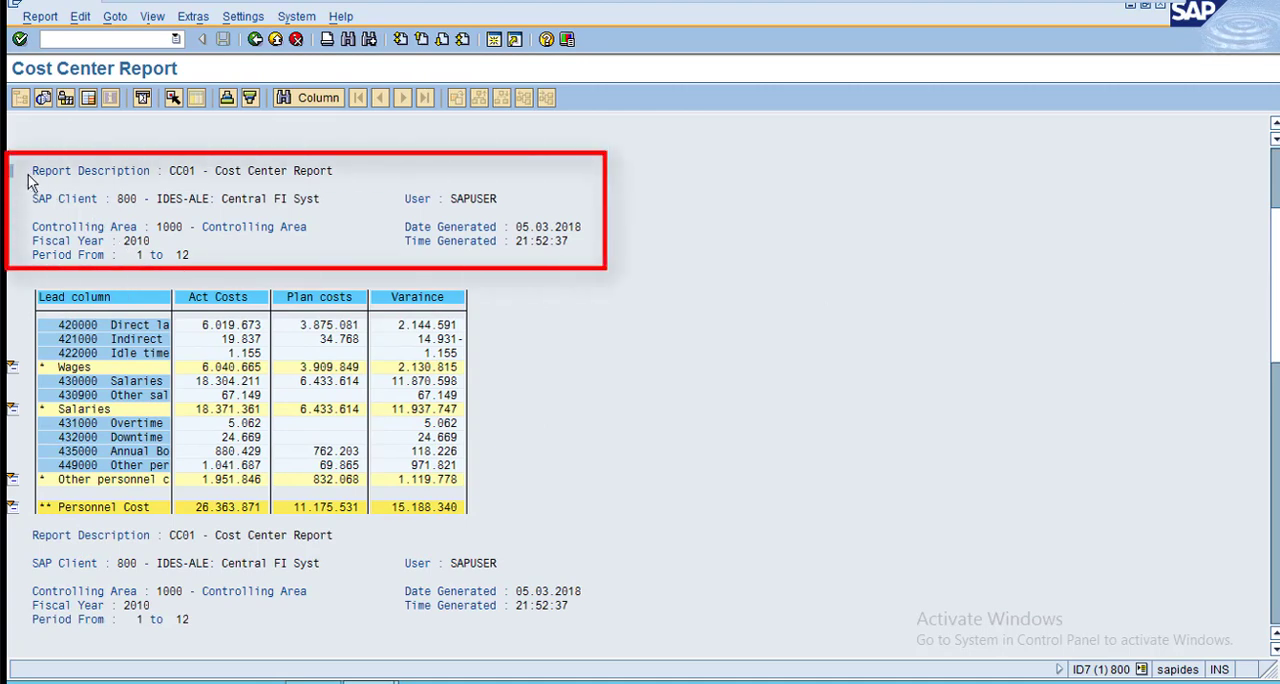
mouse_move(474, 596)
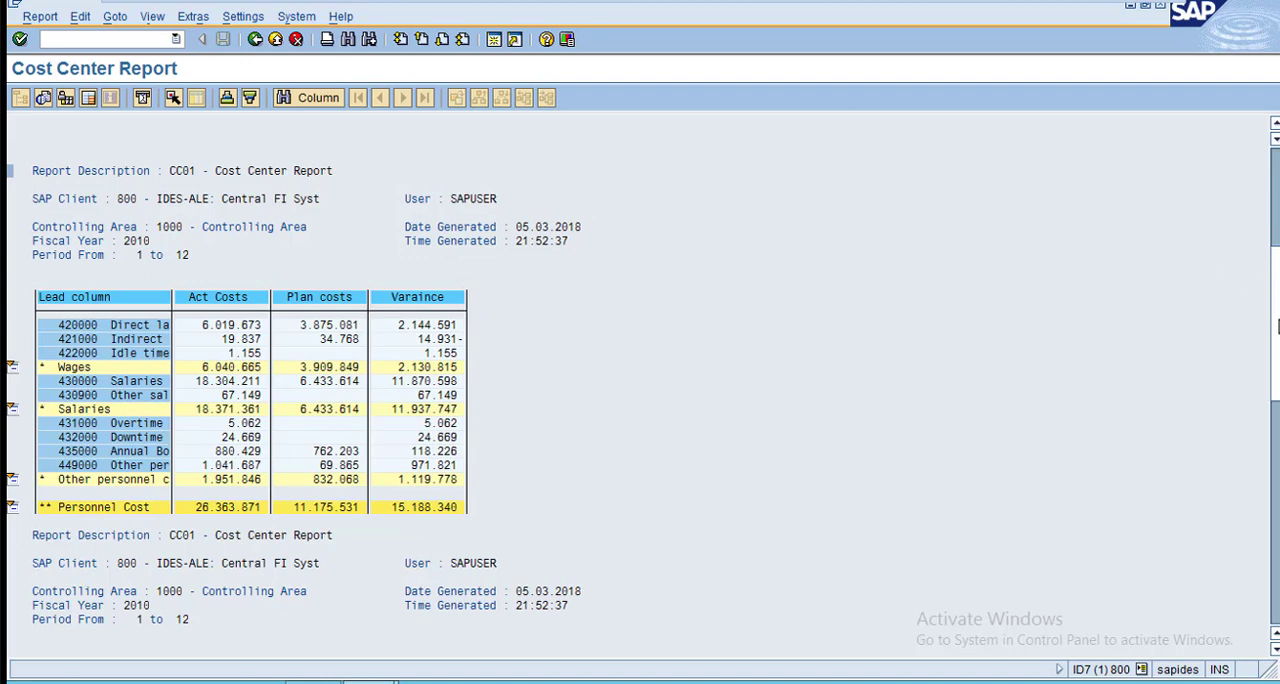
scroll(down, 3)
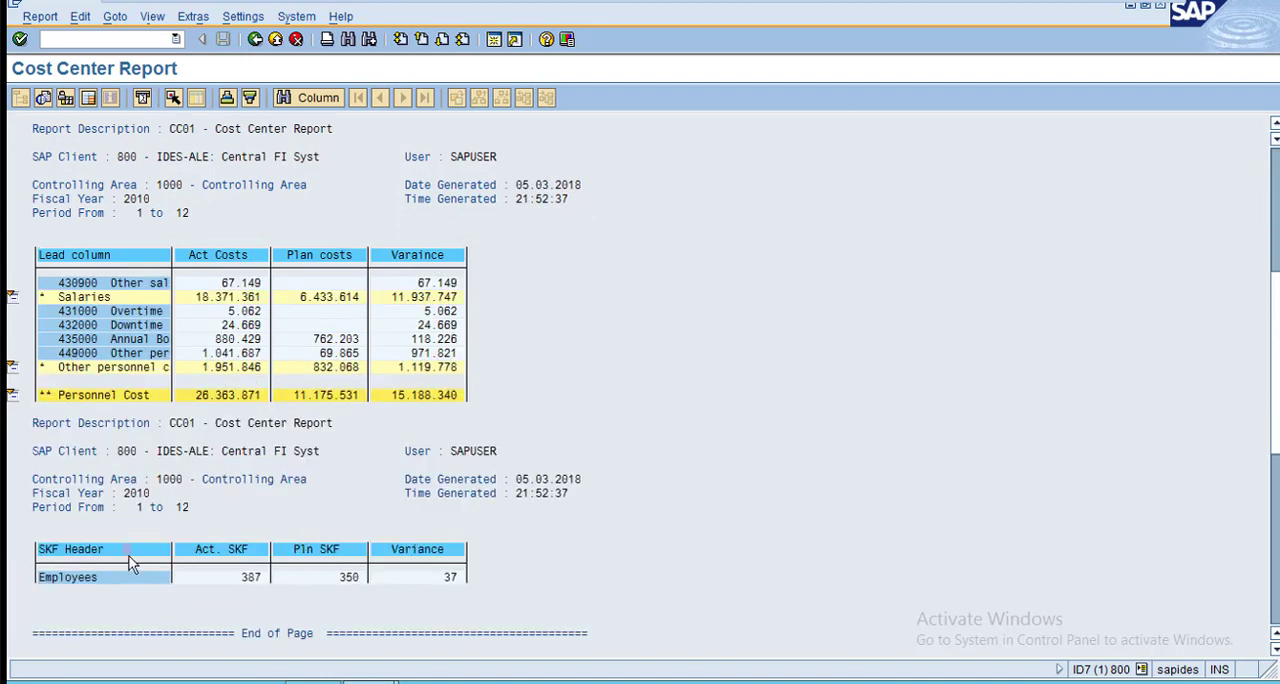
mouse_move(108, 564)
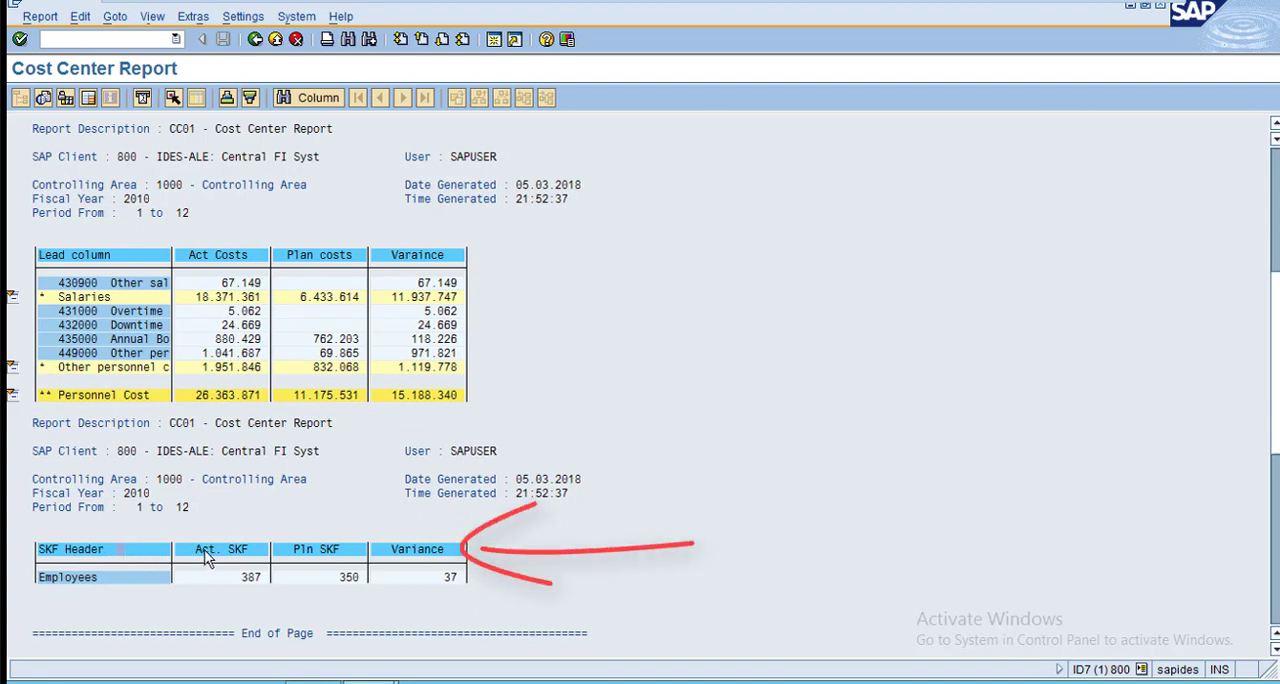
mouse_move(488, 492)
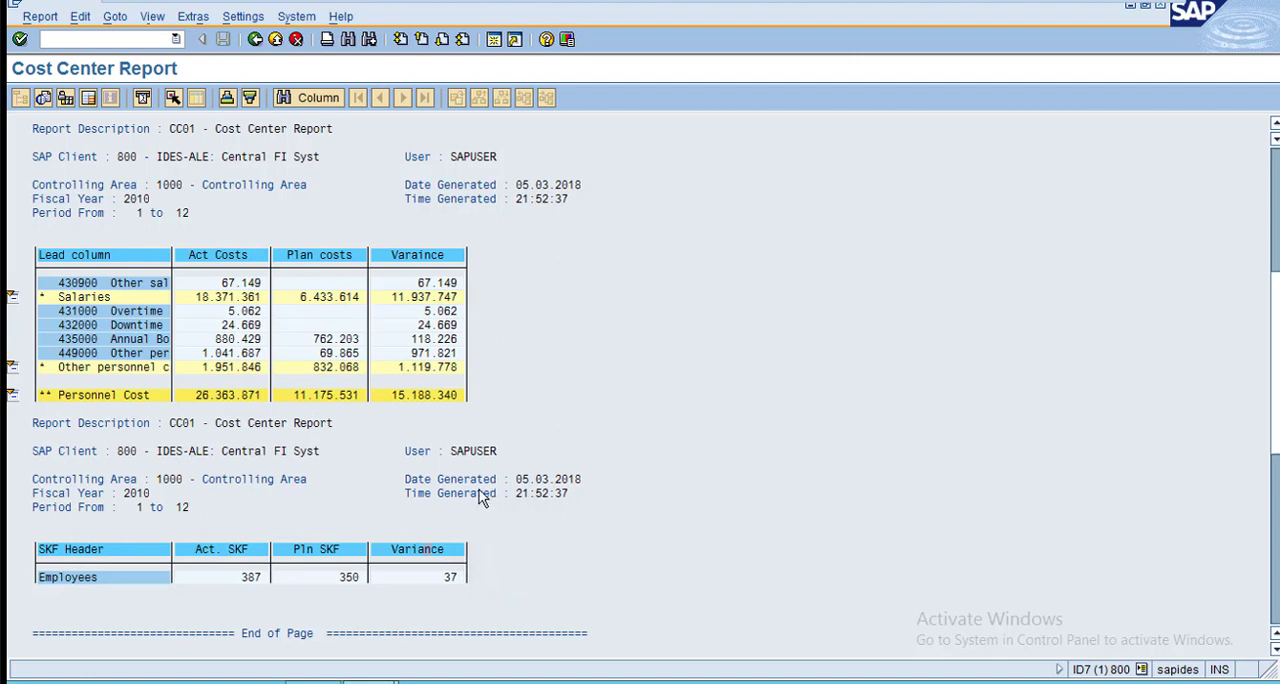
mouse_move(278, 40)
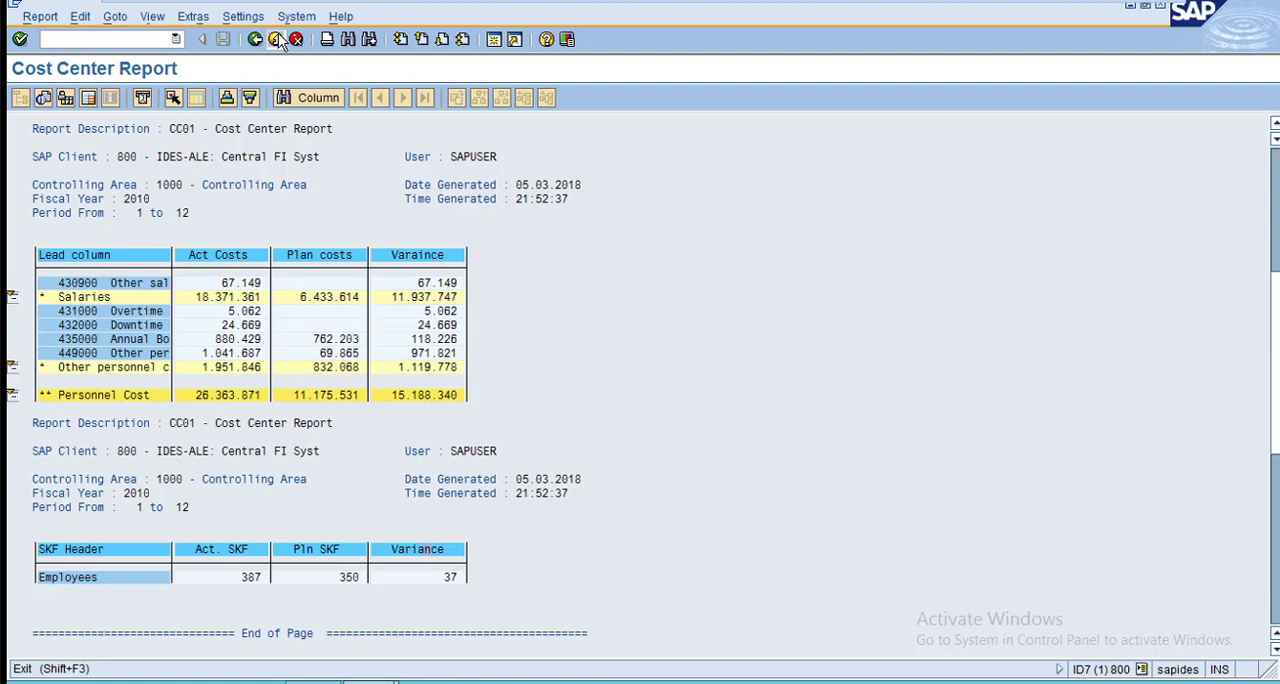
click(256, 40)
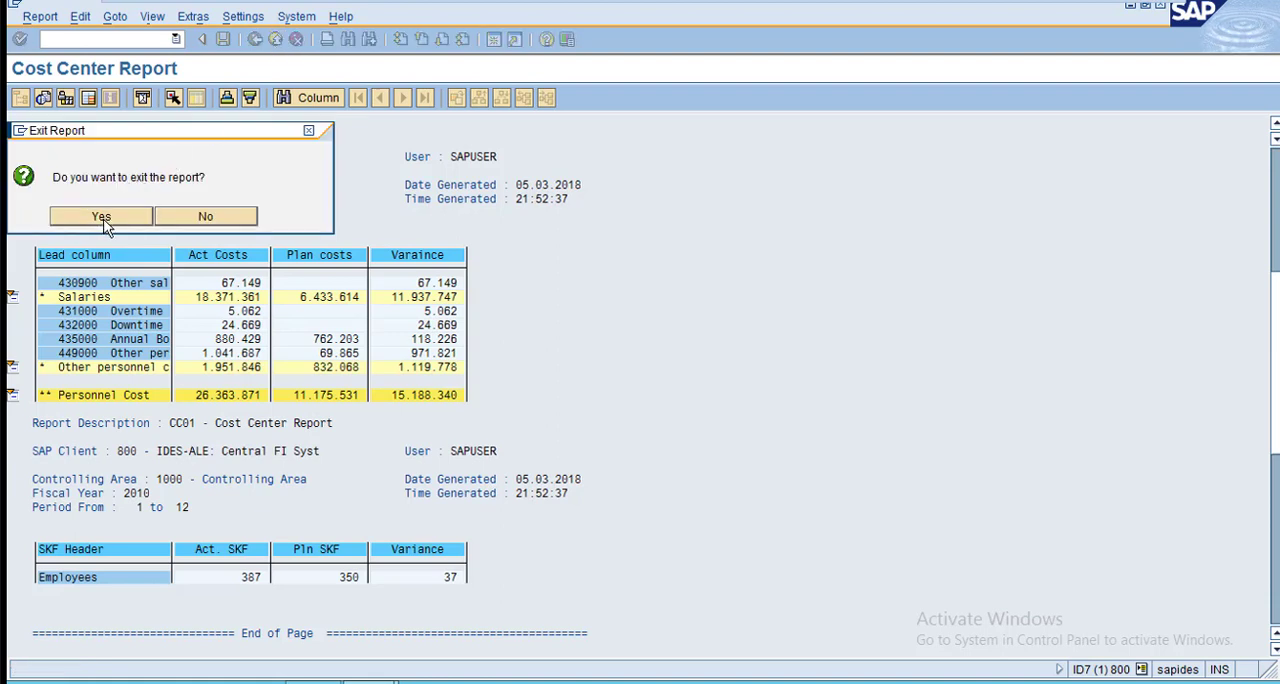
mouse_move(228, 198)
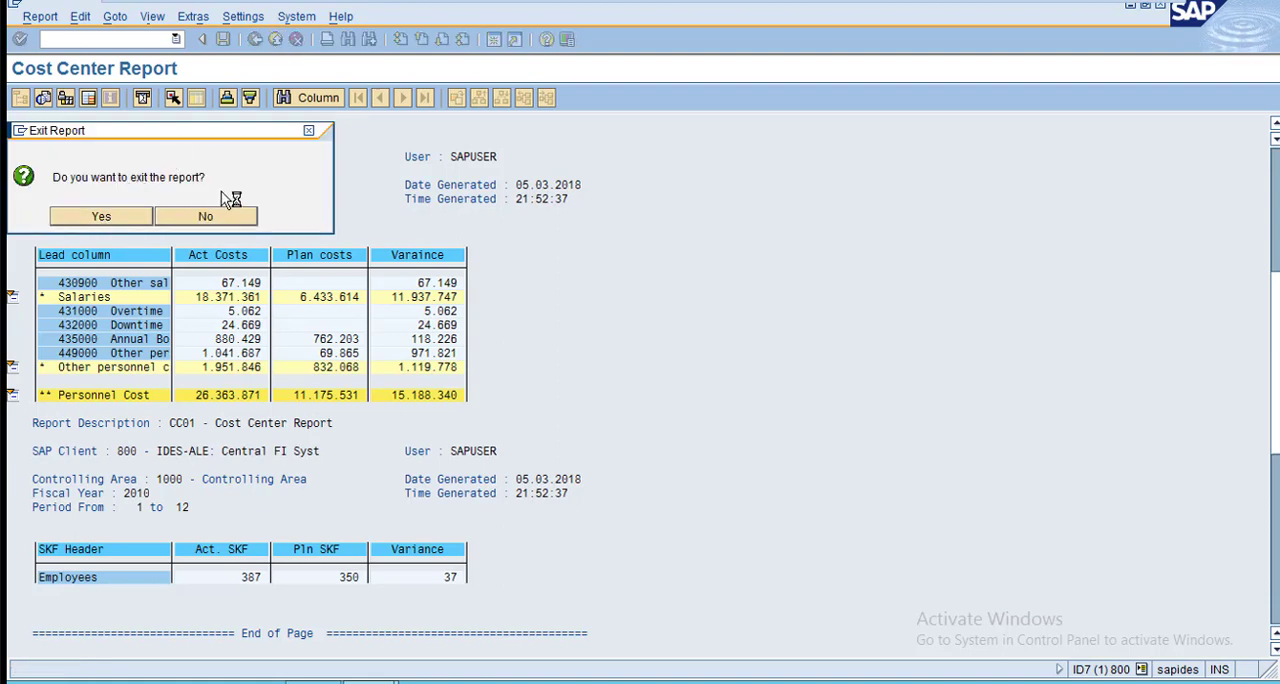
click(100, 216)
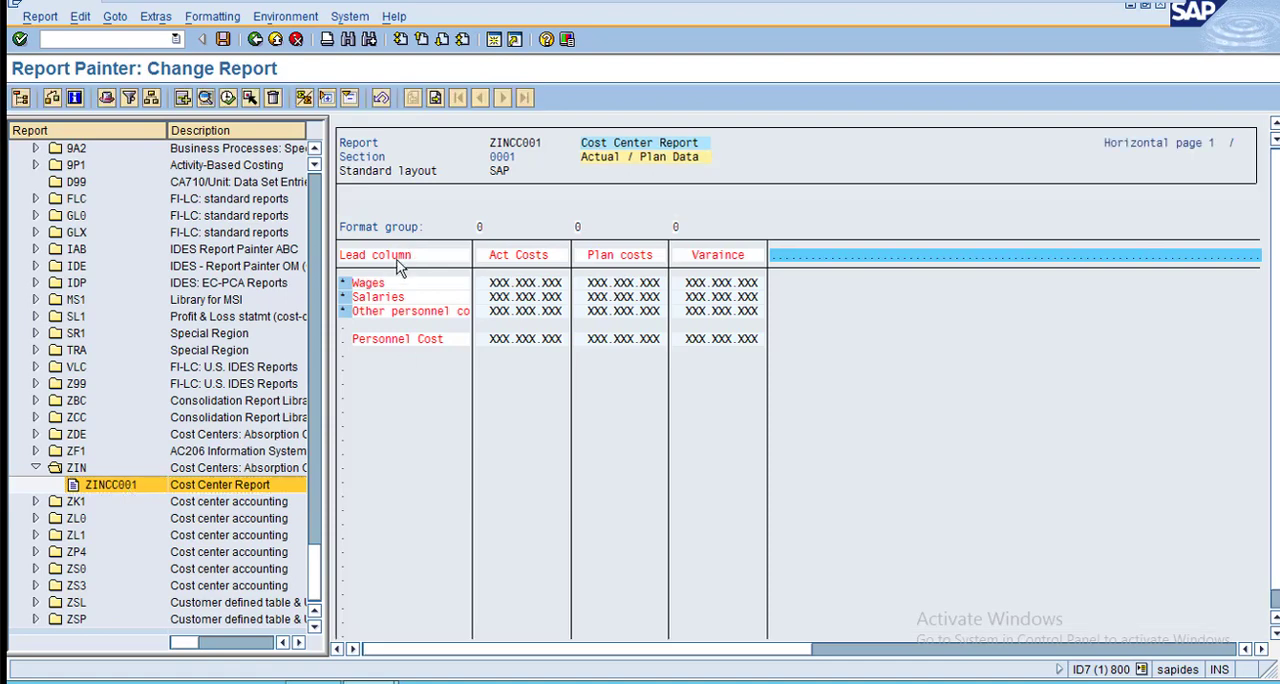
mouse_move(122, 30)
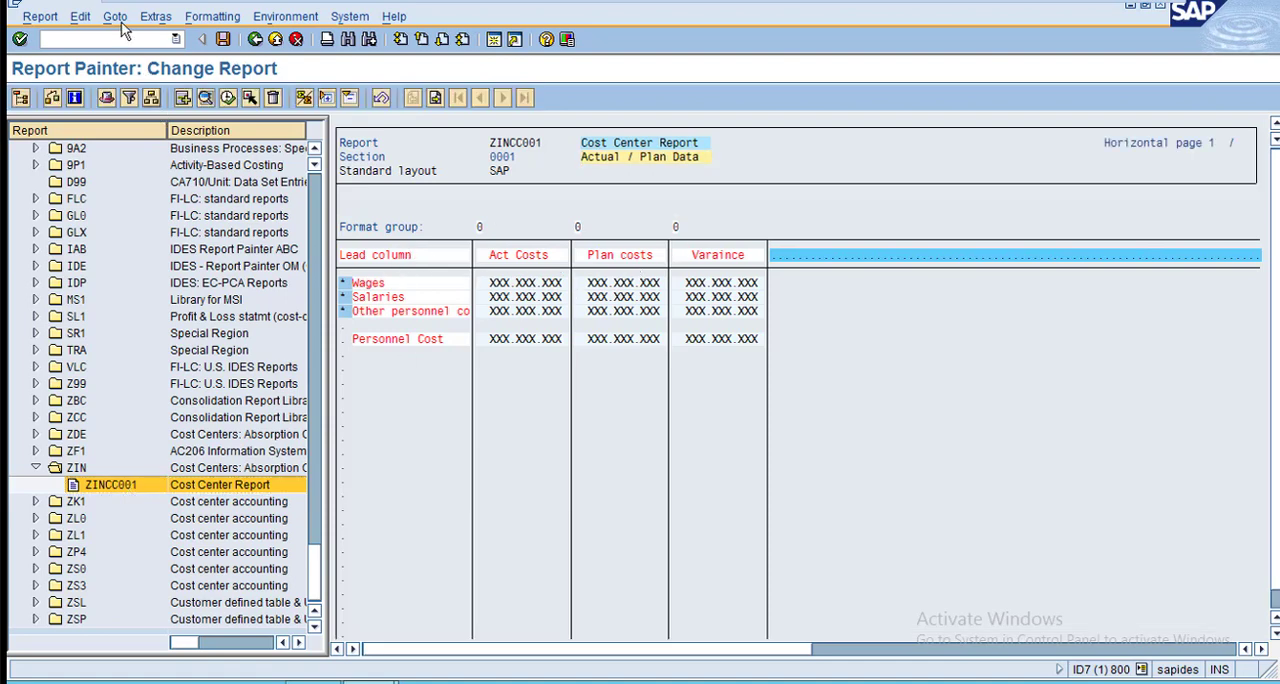
Bring up the Section Overview from the Formatting menu, listing Actual / Plan Data and SKF Data.
click(156, 16)
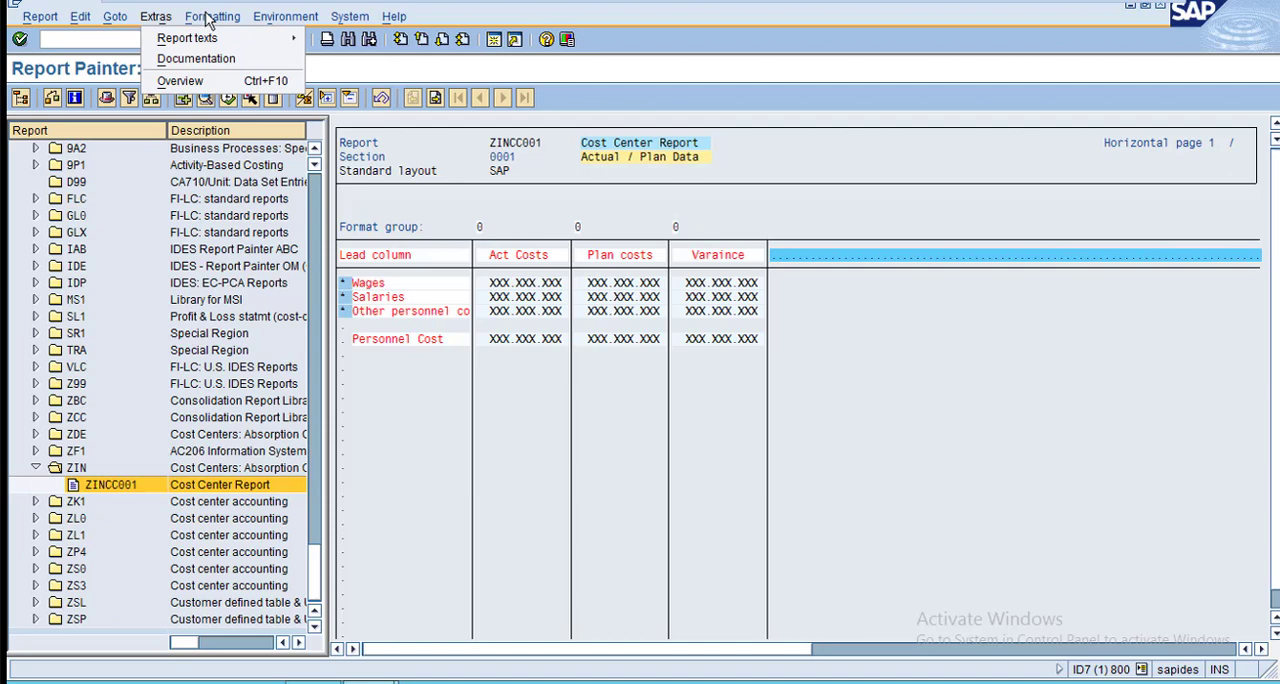
click(212, 16)
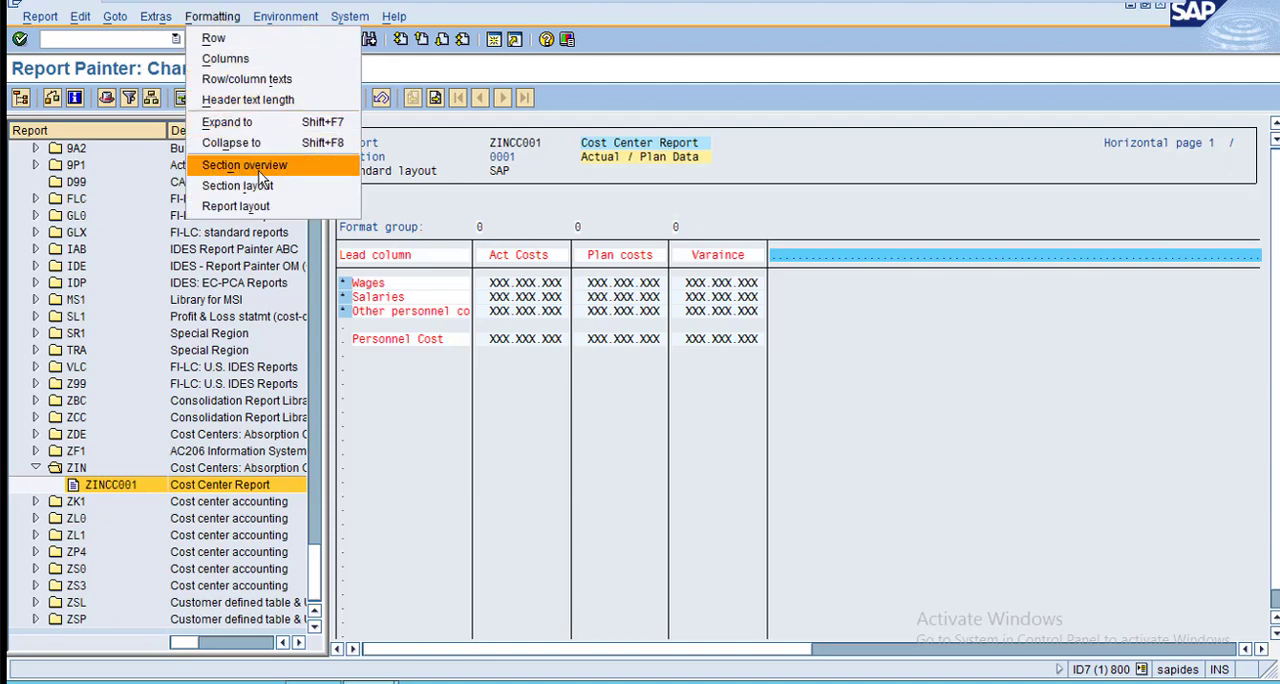
click(244, 164)
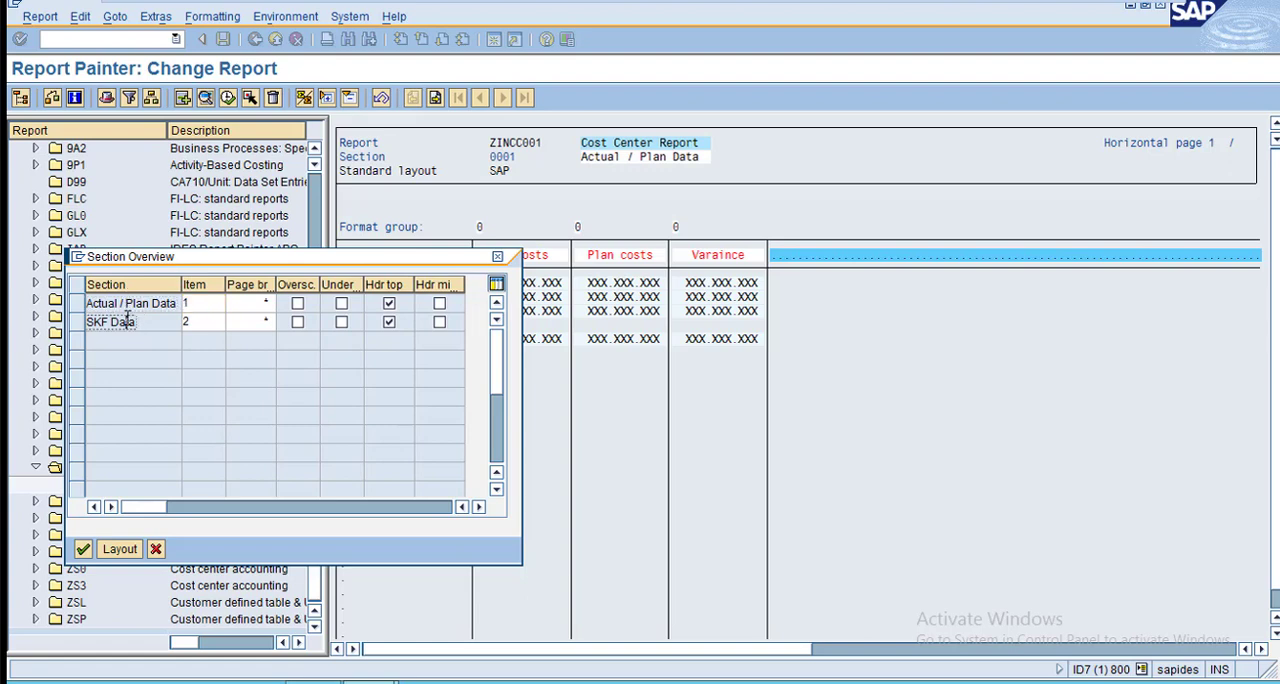
mouse_move(564, 188)
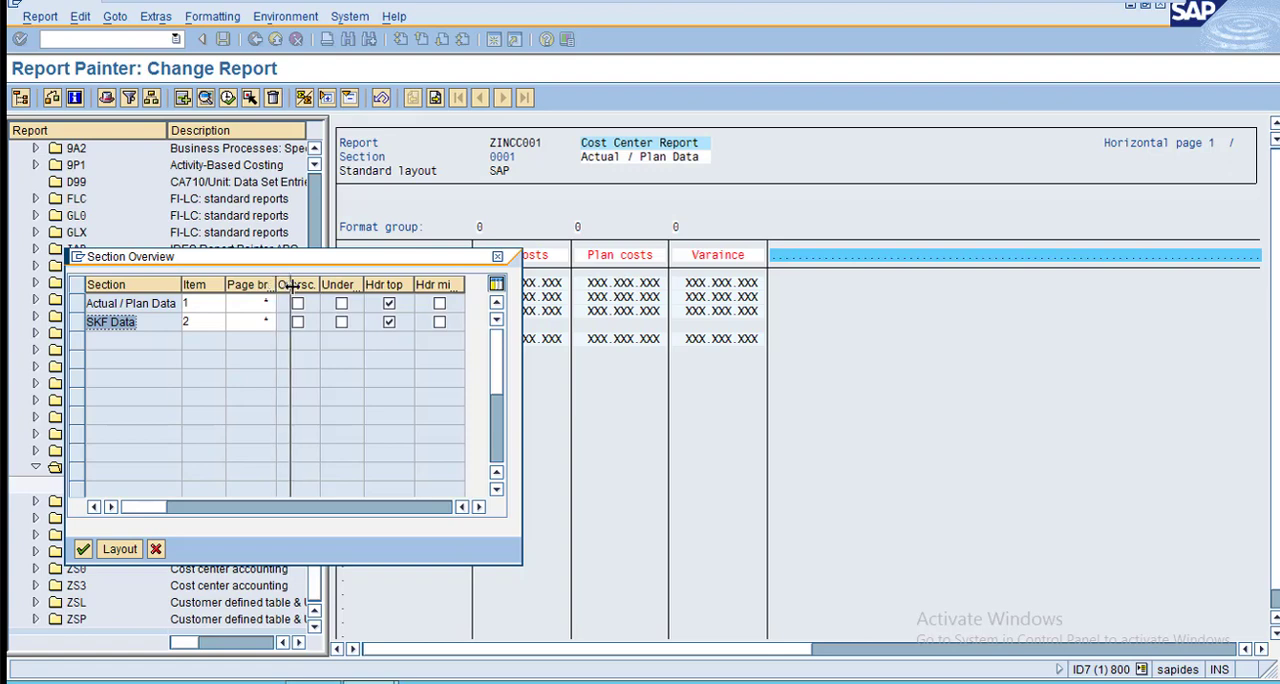
Set SKF Data to page break 1, no top header, with overscore and underscore.
click(248, 304)
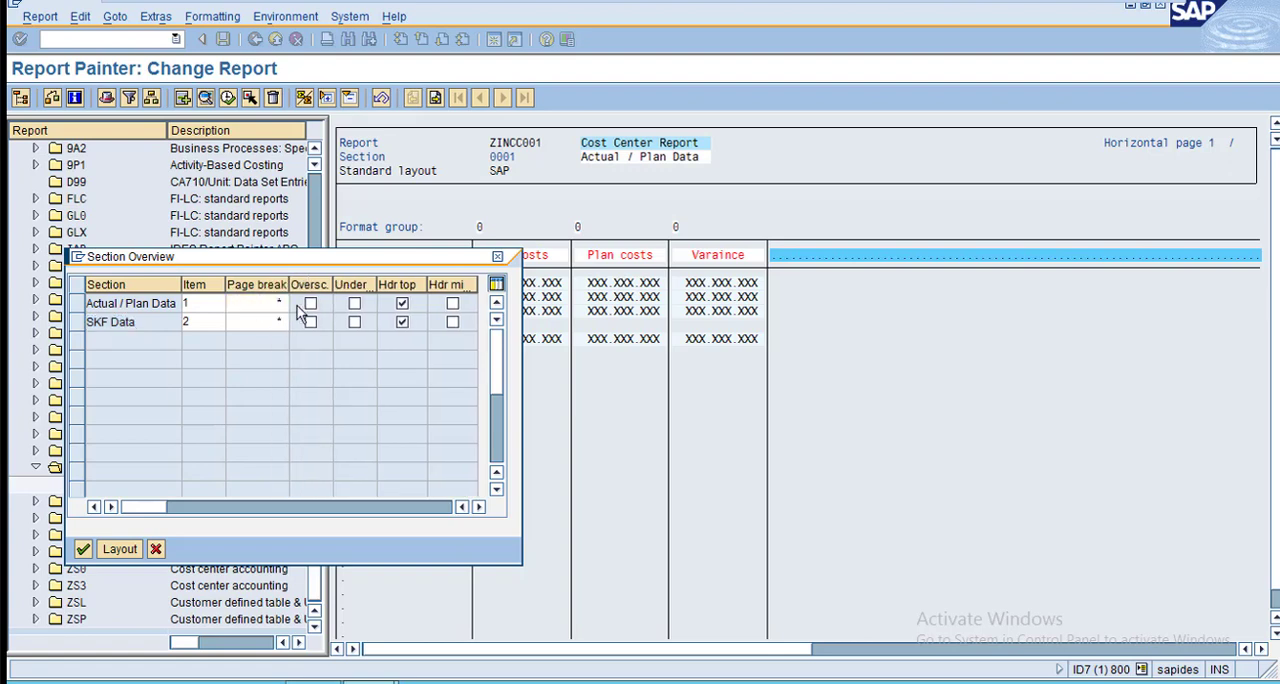
click(292, 304)
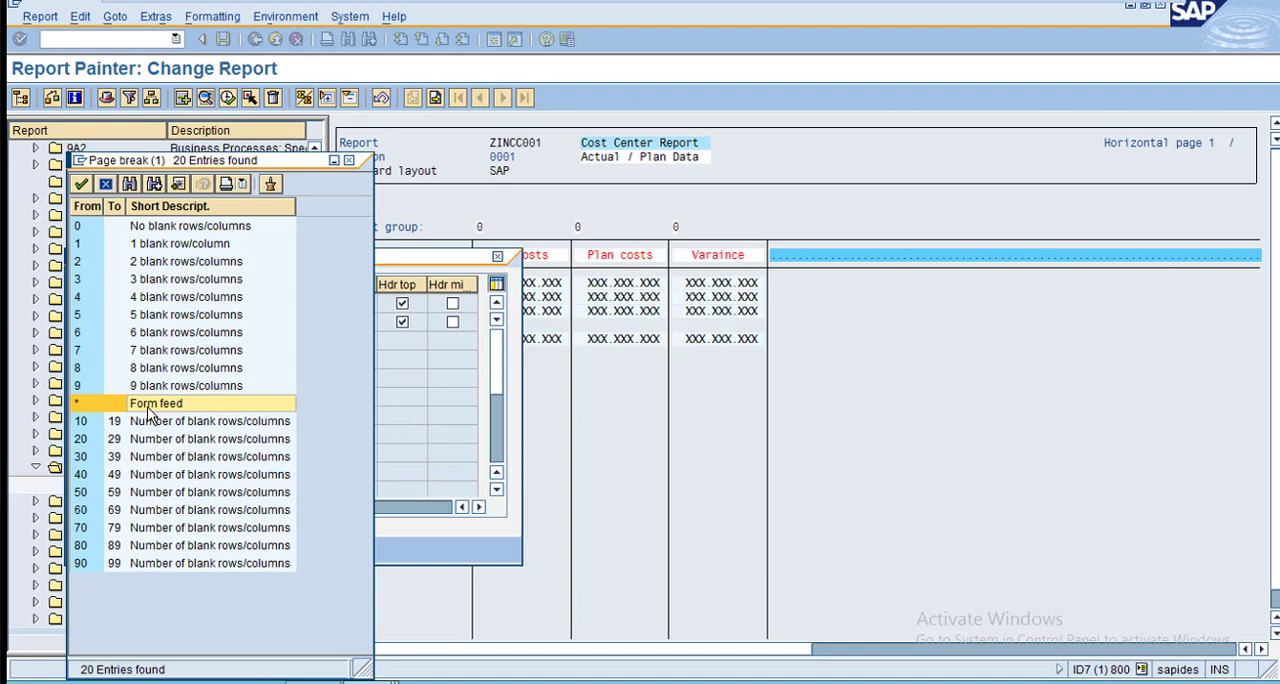
mouse_move(136, 272)
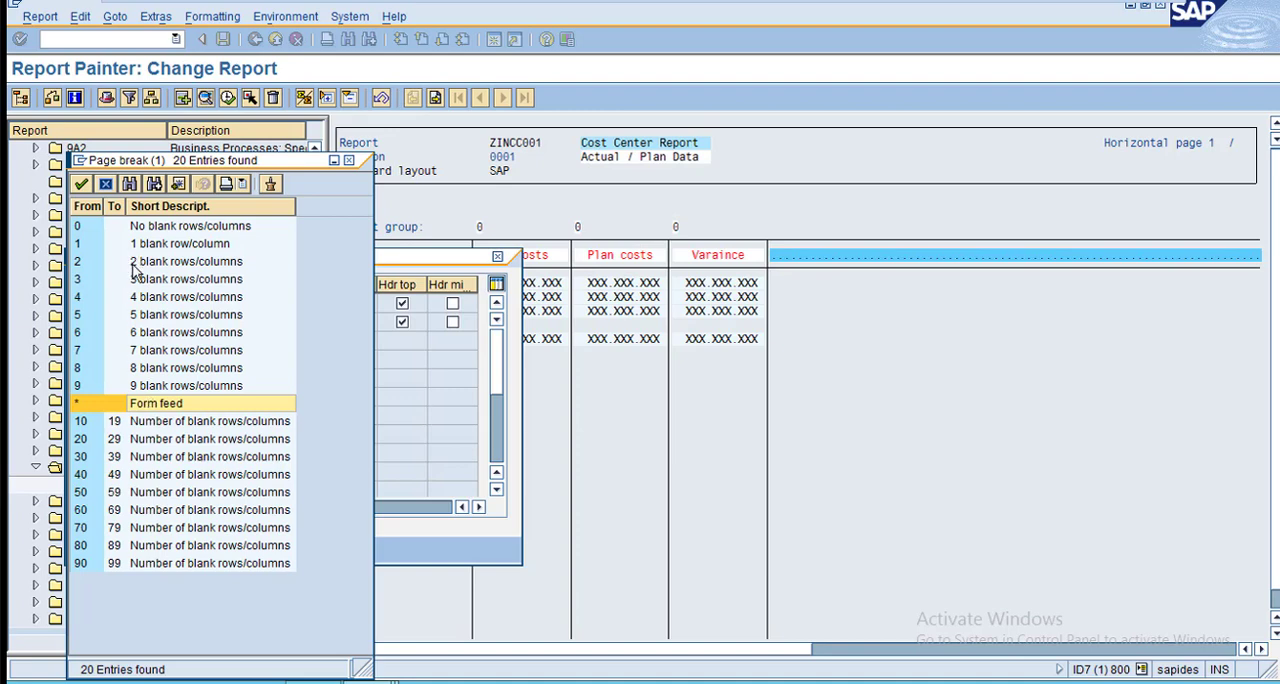
mouse_move(144, 248)
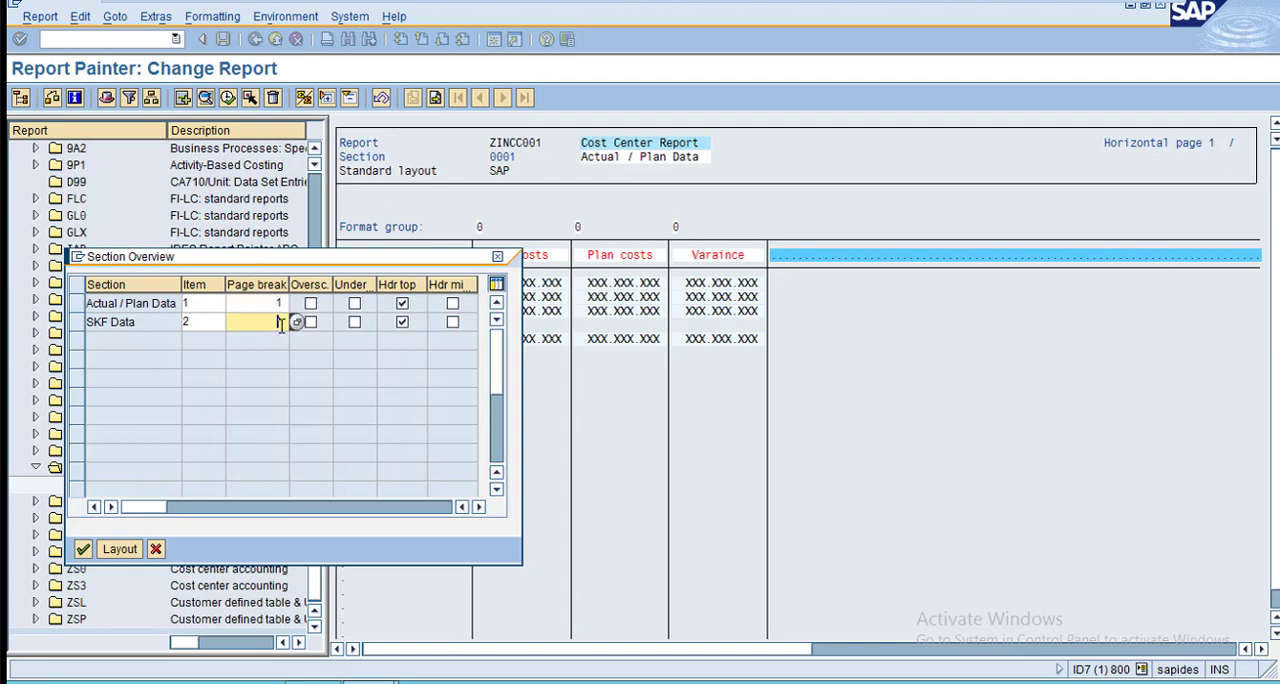
click(296, 322)
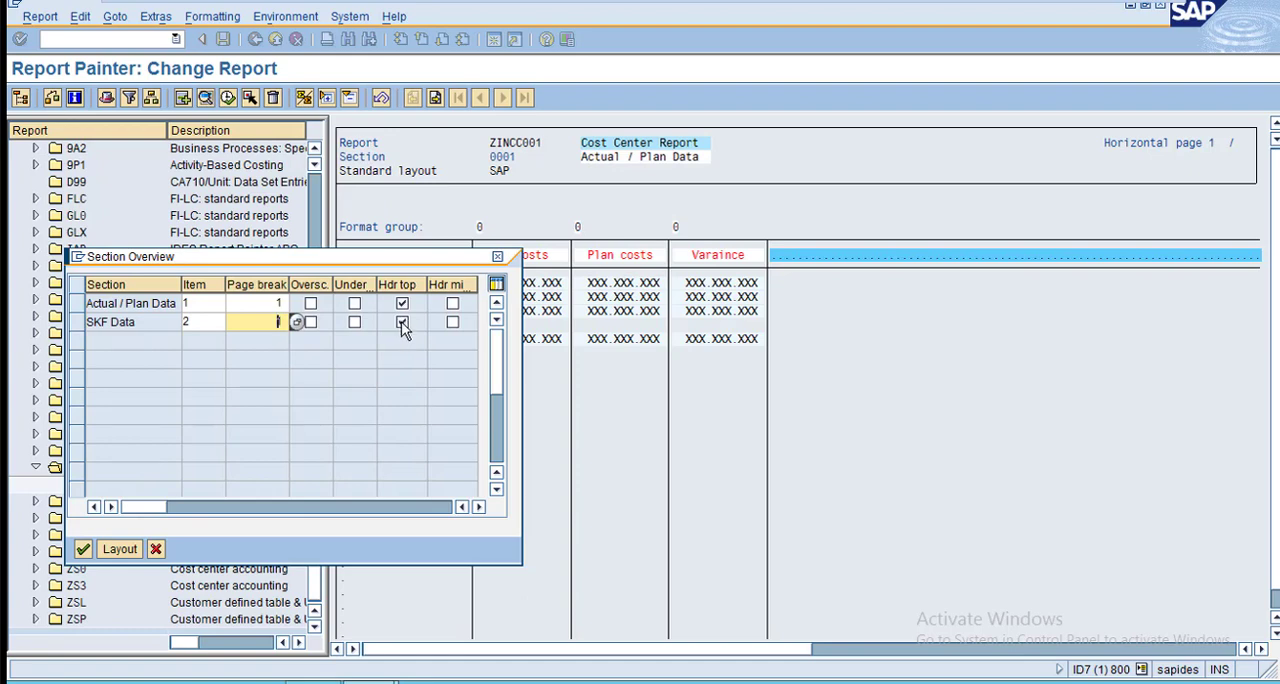
click(402, 322)
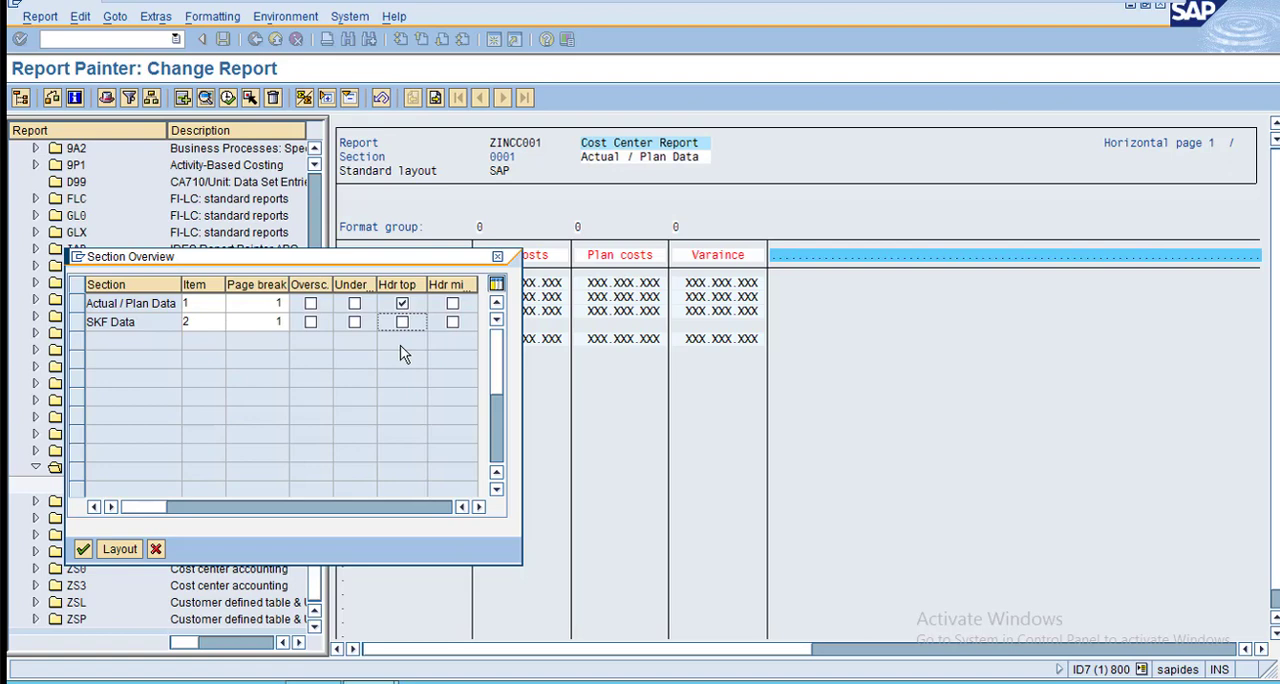
mouse_move(324, 336)
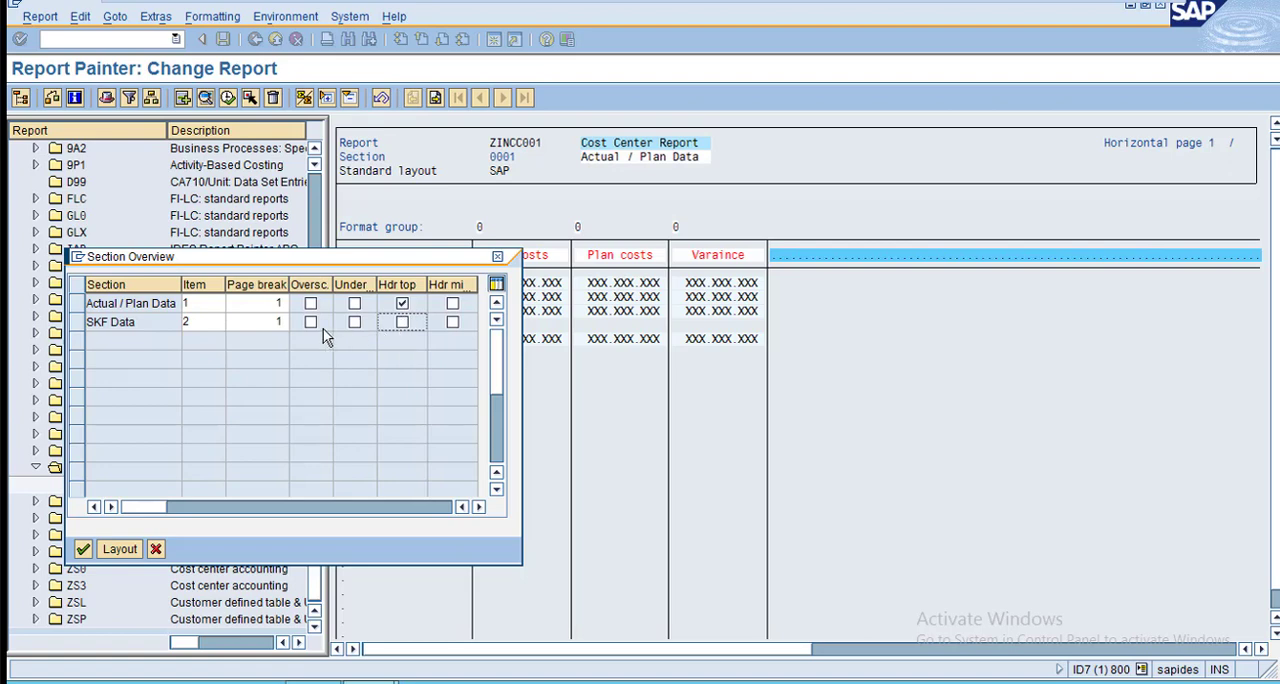
click(310, 320)
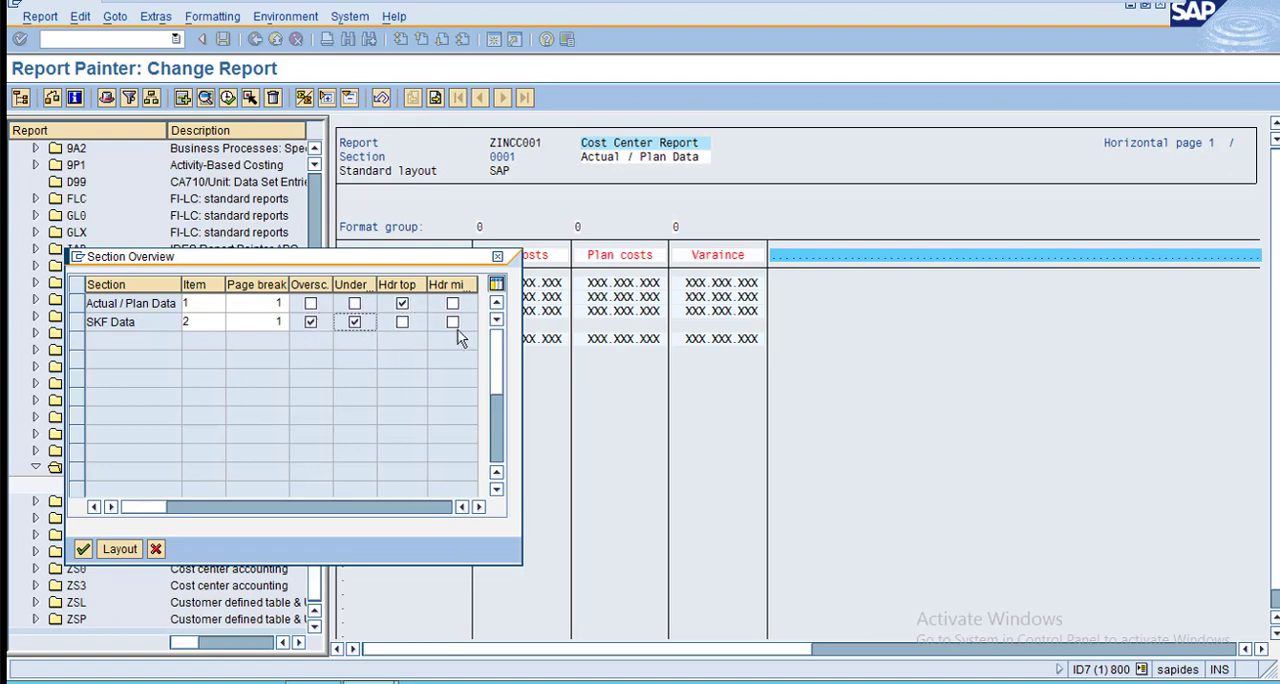
mouse_move(376, 332)
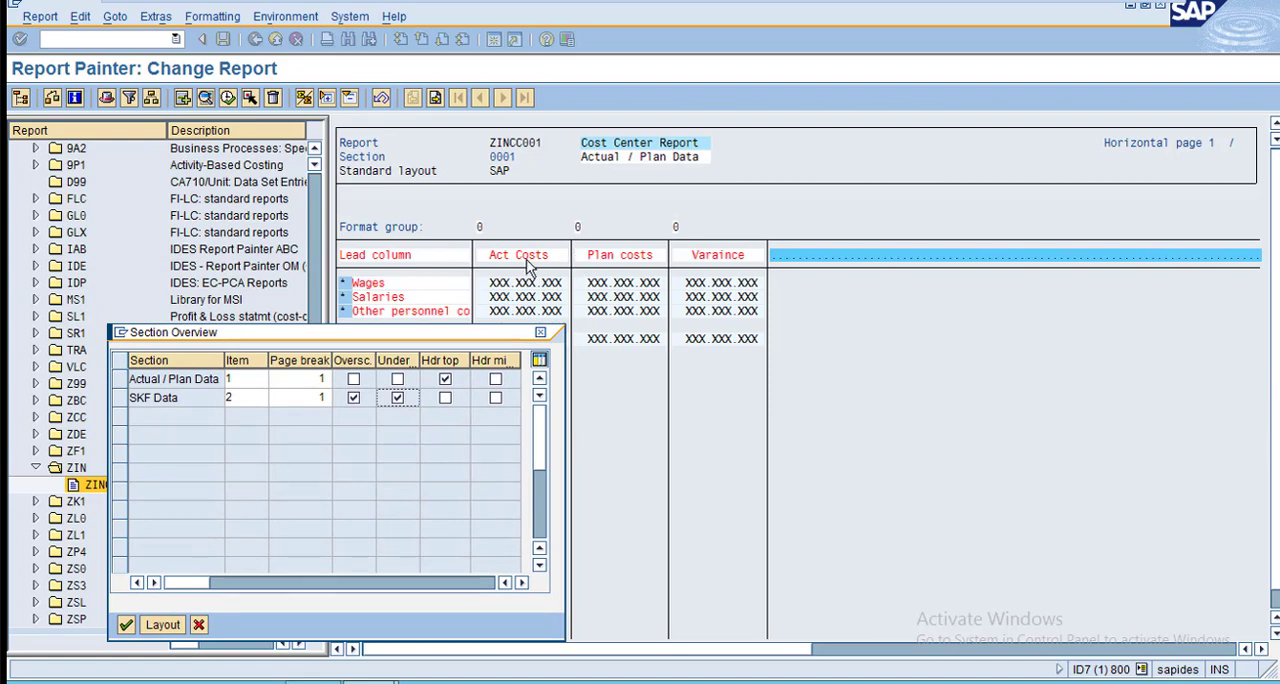
mouse_move(728, 262)
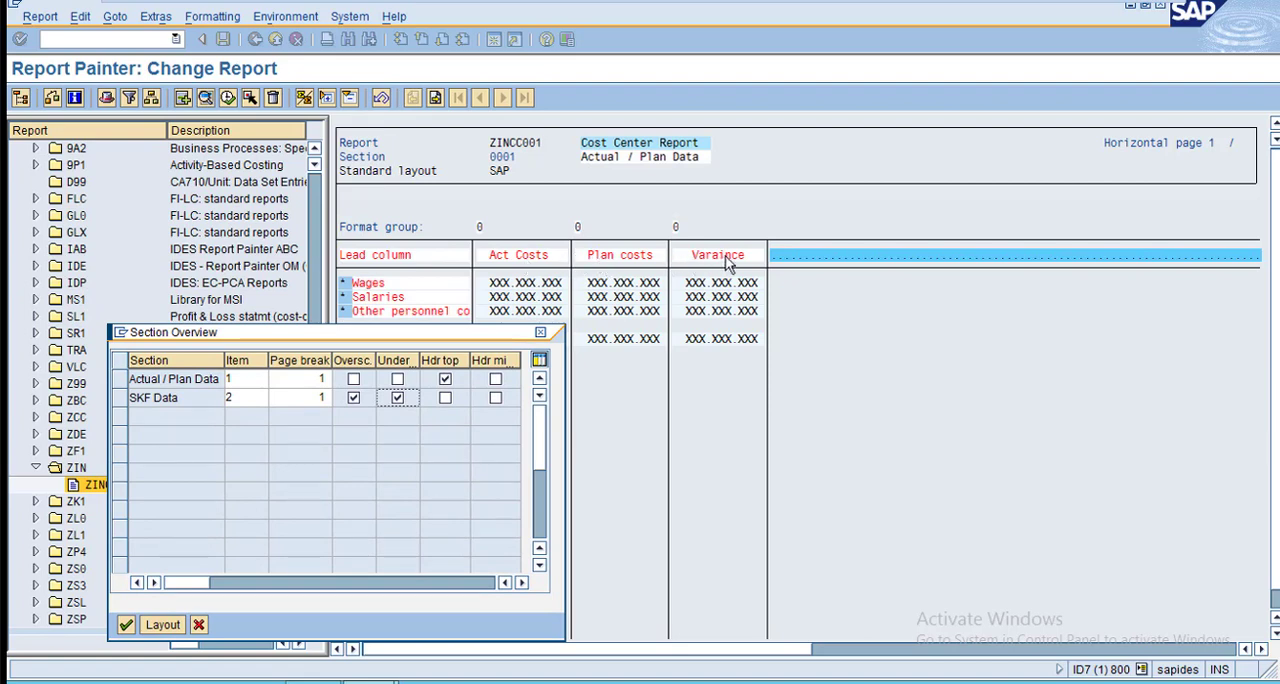
mouse_move(156, 608)
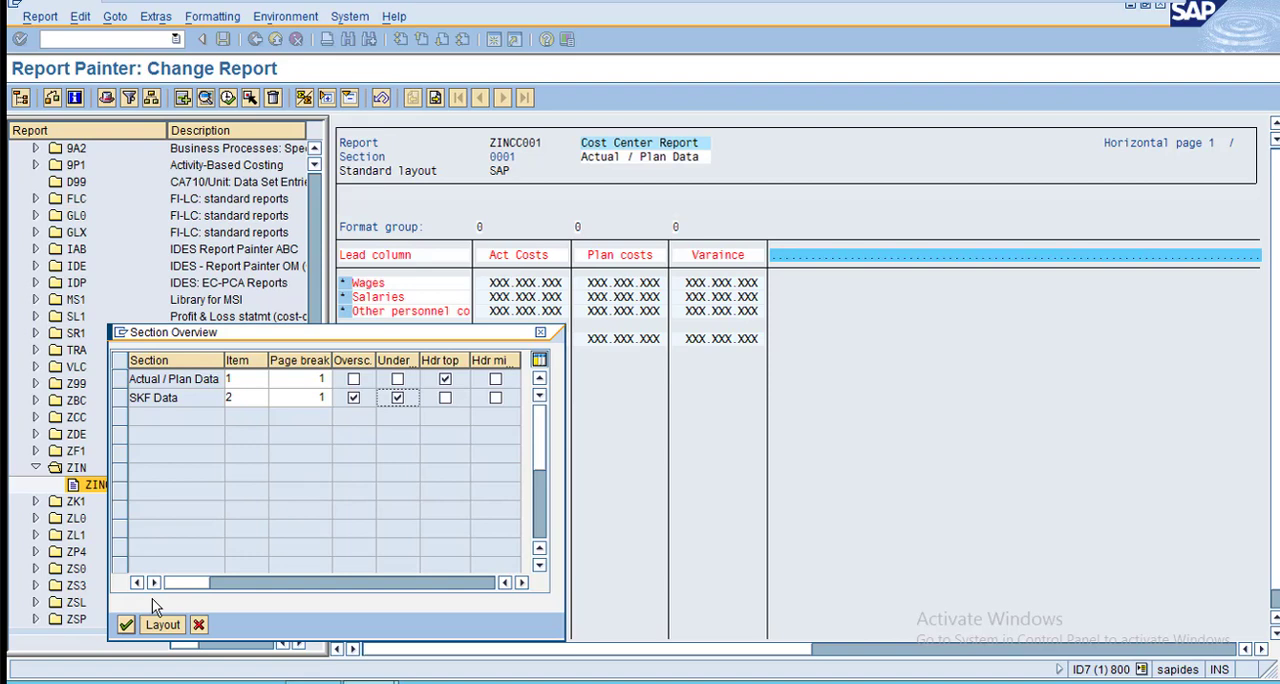
Confirm the section settings, back out to SAP Easy Access and launch GR55 for report group CC01.
click(154, 396)
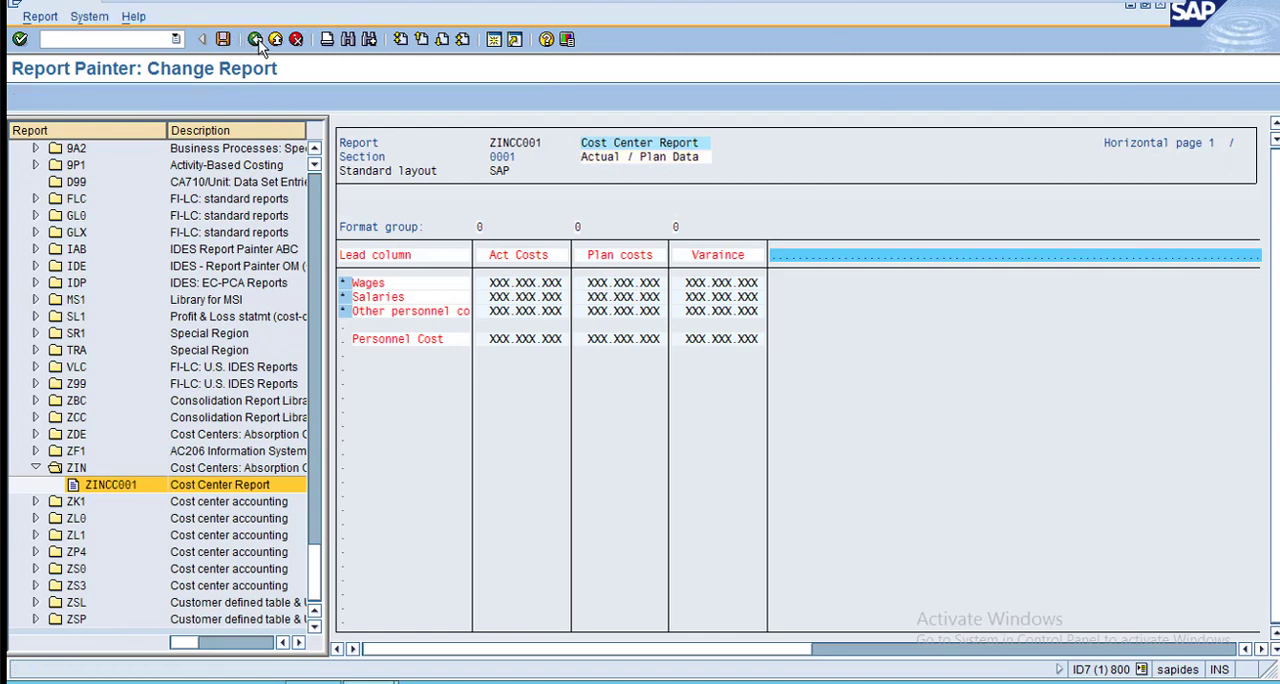
click(256, 40)
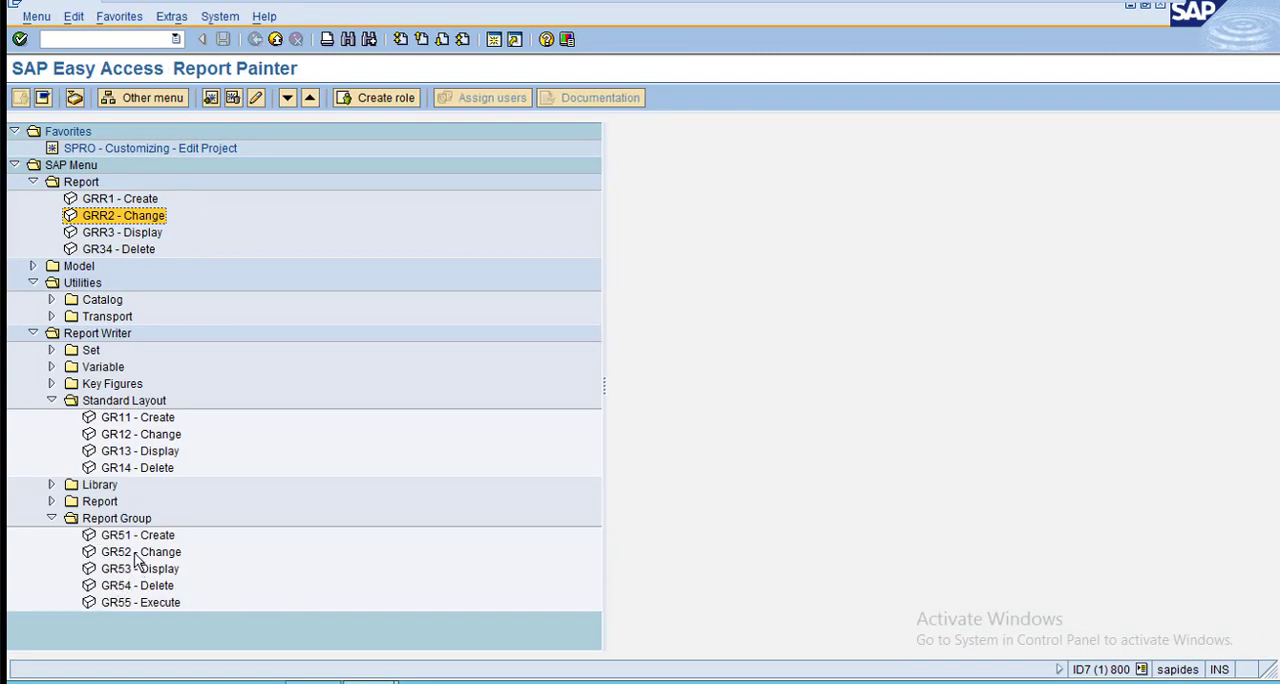
double_click(140, 602)
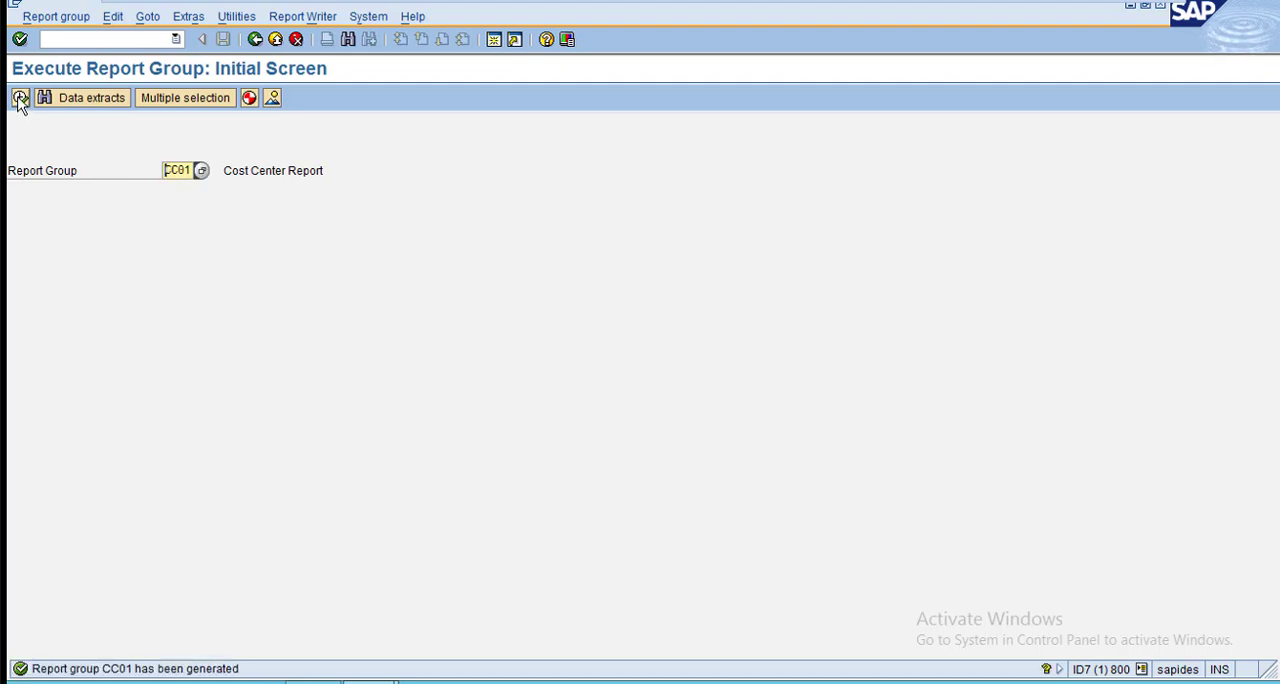
Execute report group CC01 to show actual, plan and variance costs with Employees below.
click(20, 96)
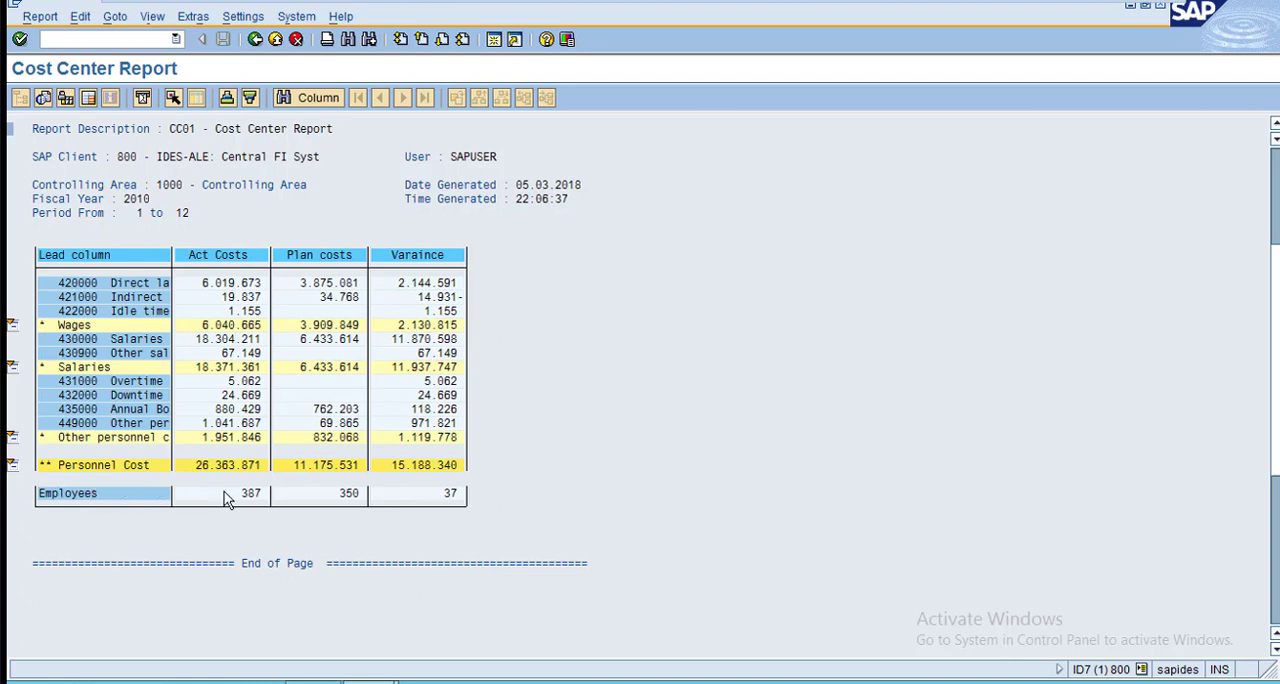
mouse_move(428, 500)
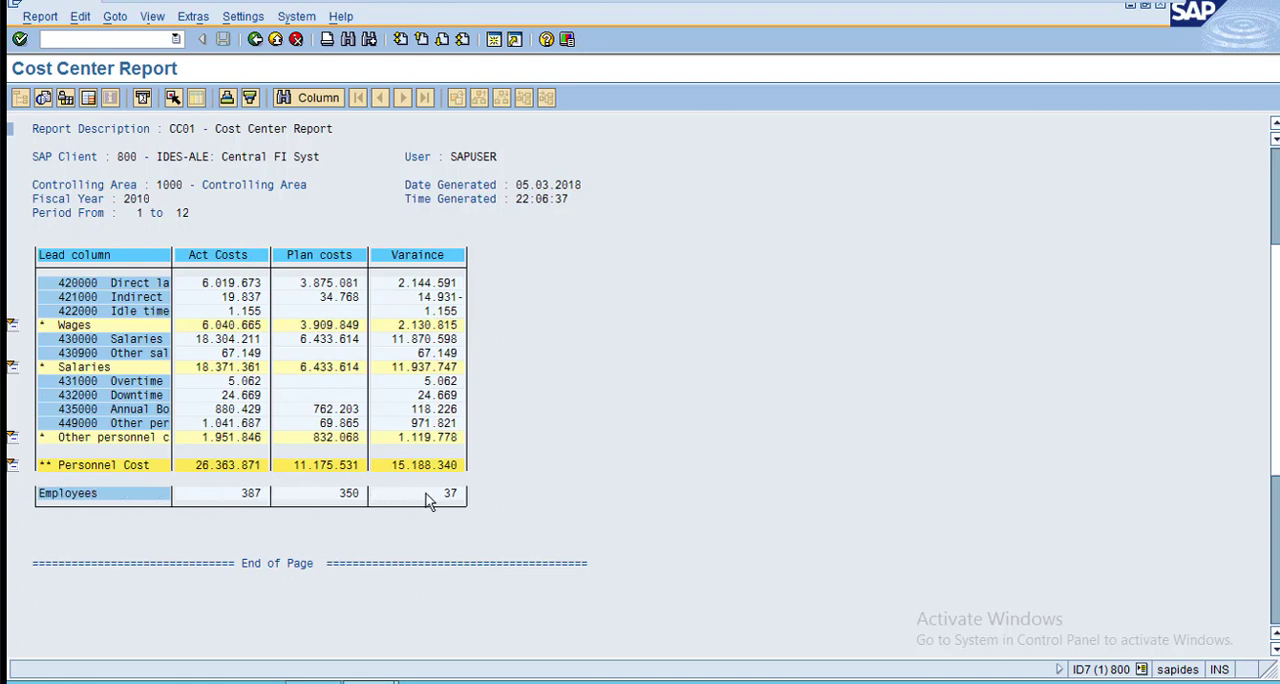
mouse_move(156, 258)
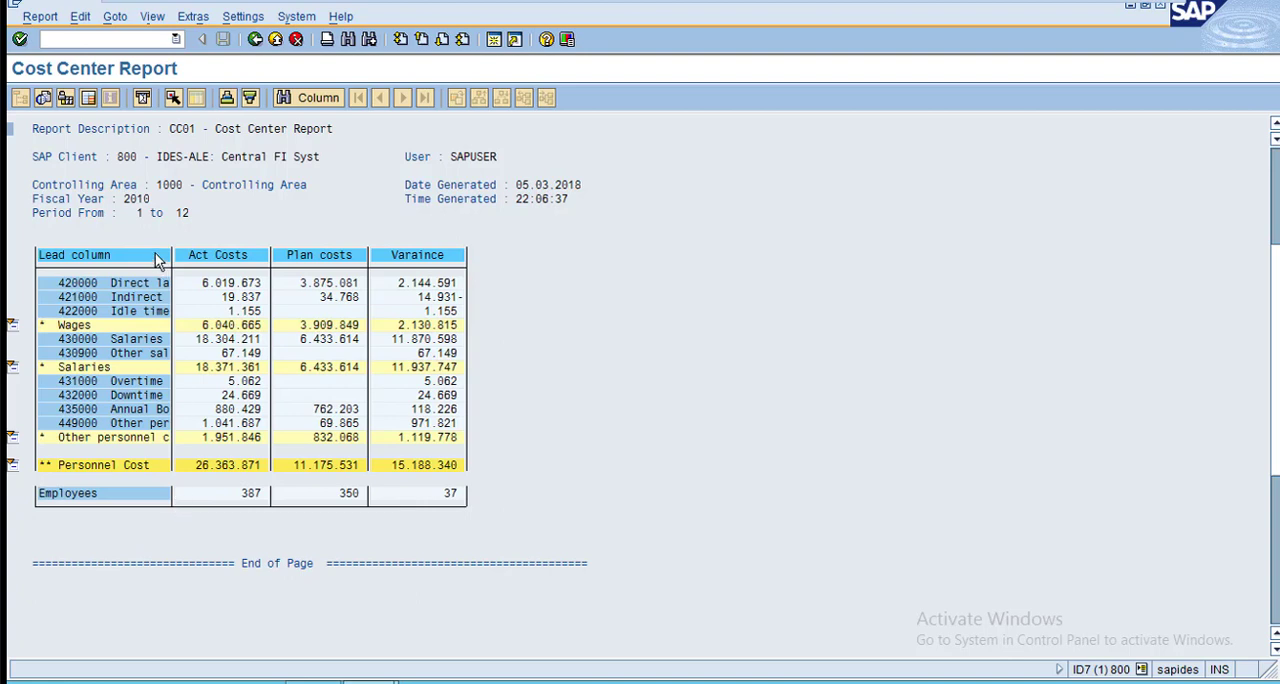
mouse_move(568, 500)
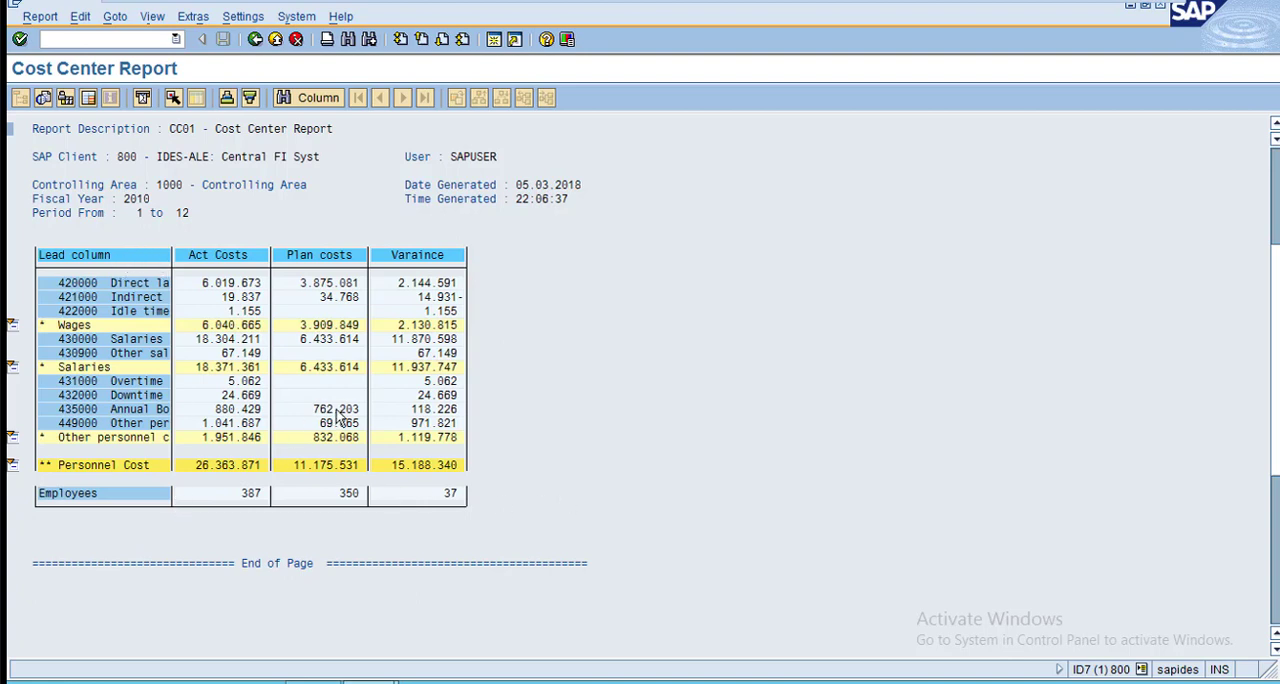
mouse_move(258, 390)
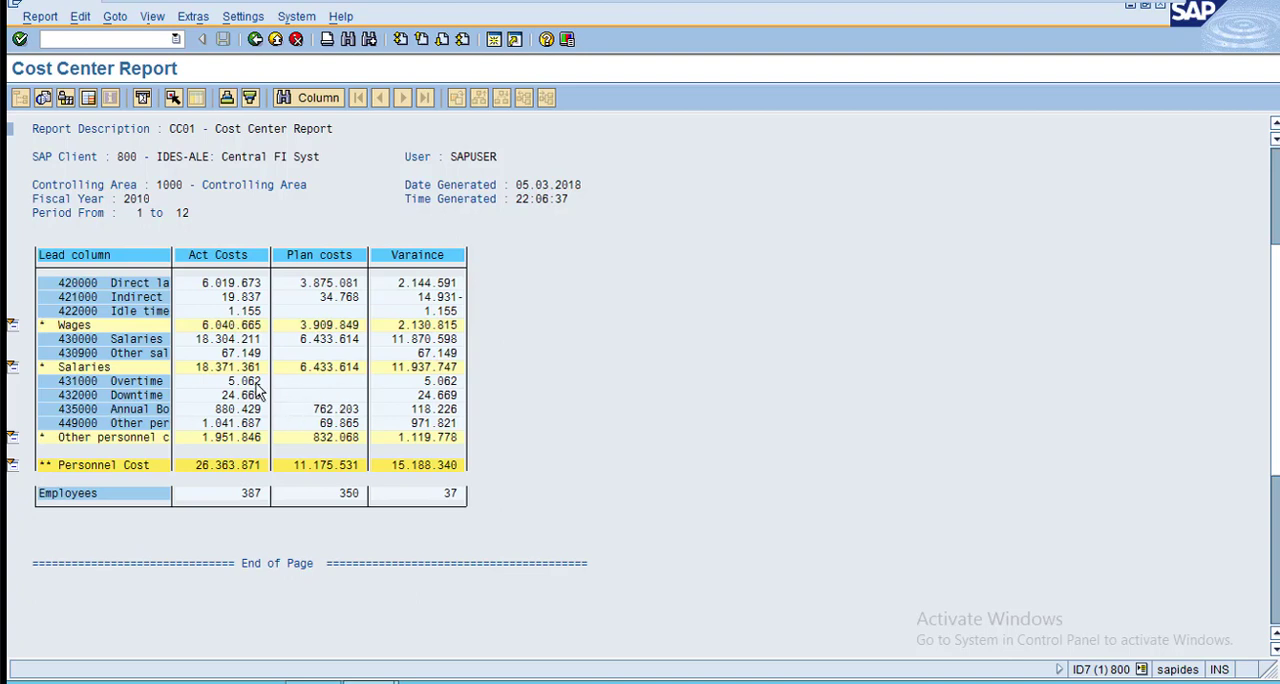
mouse_move(104, 366)
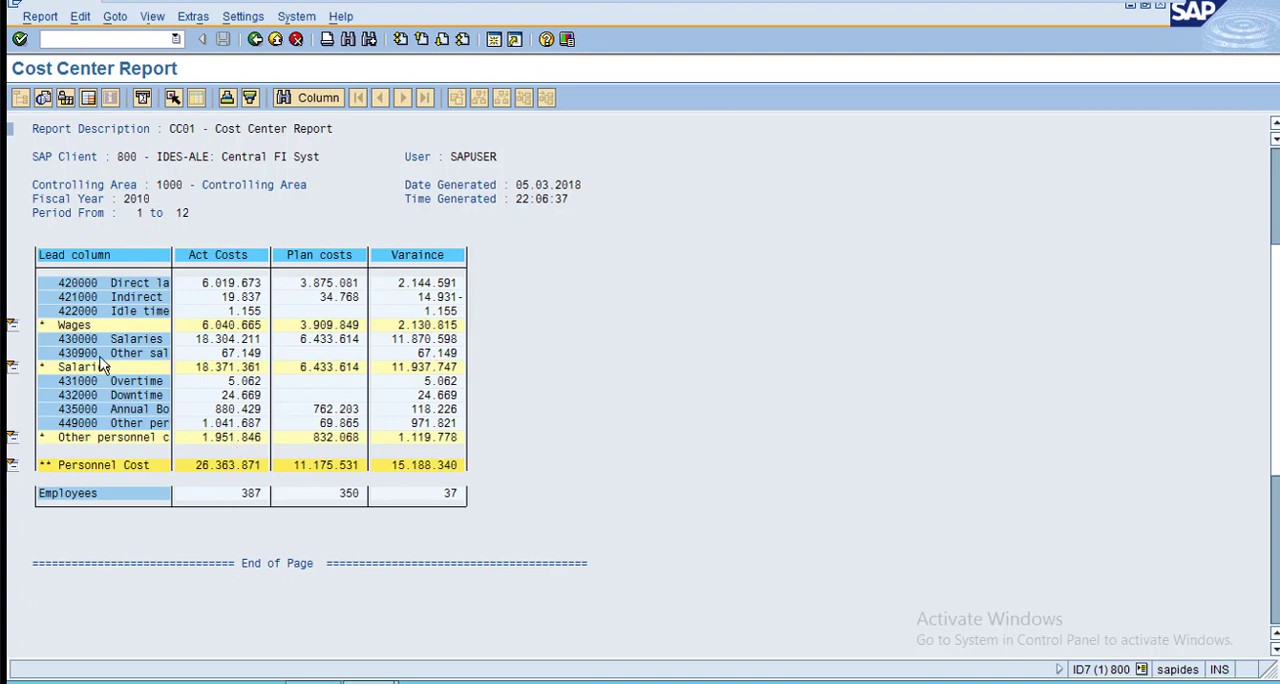
mouse_move(200, 264)
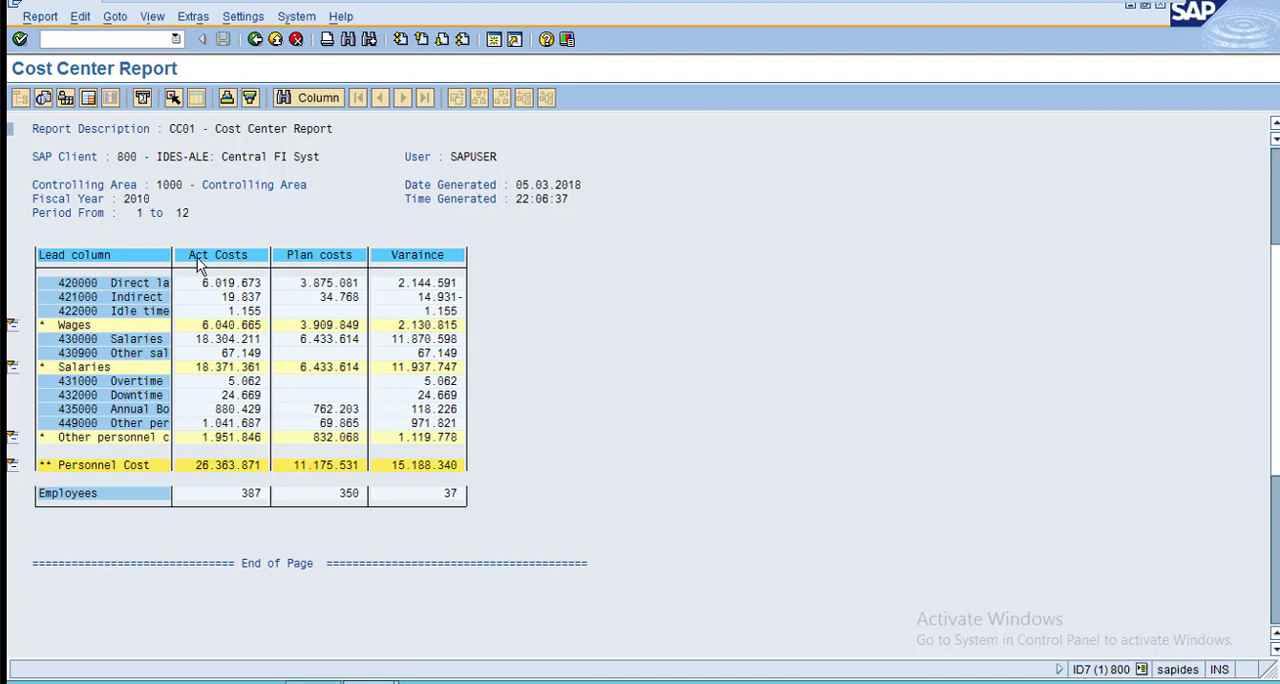
mouse_move(156, 530)
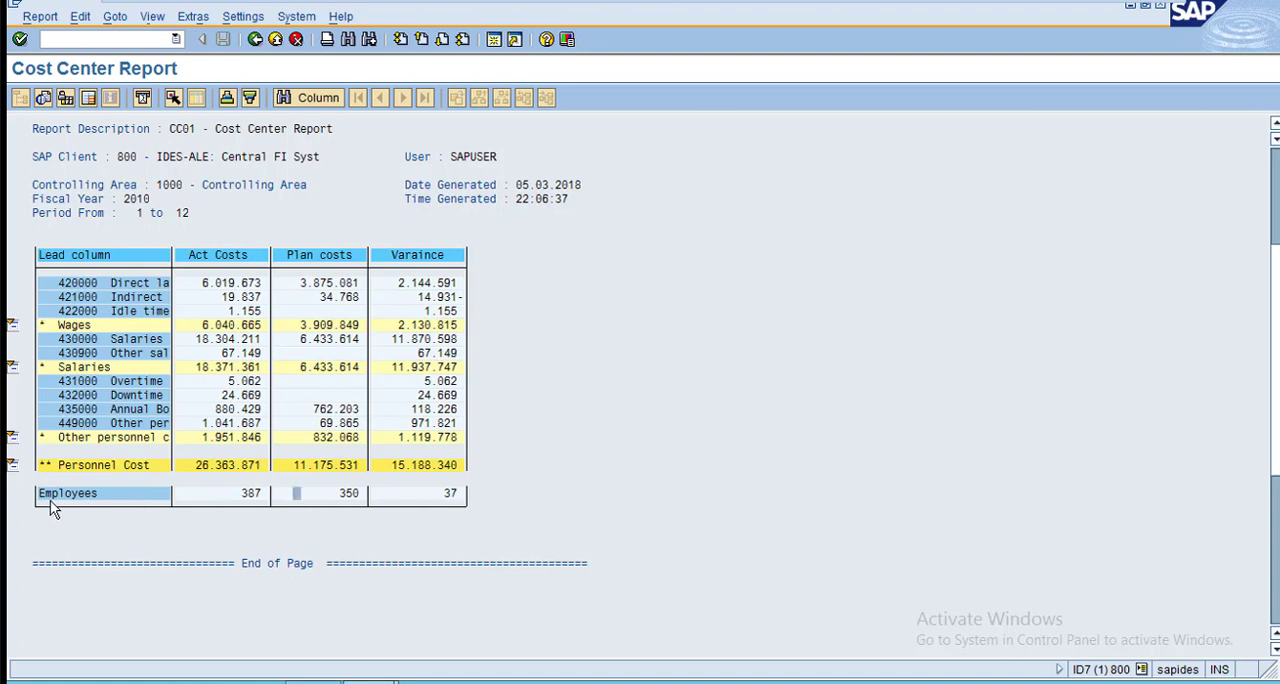
mouse_move(140, 500)
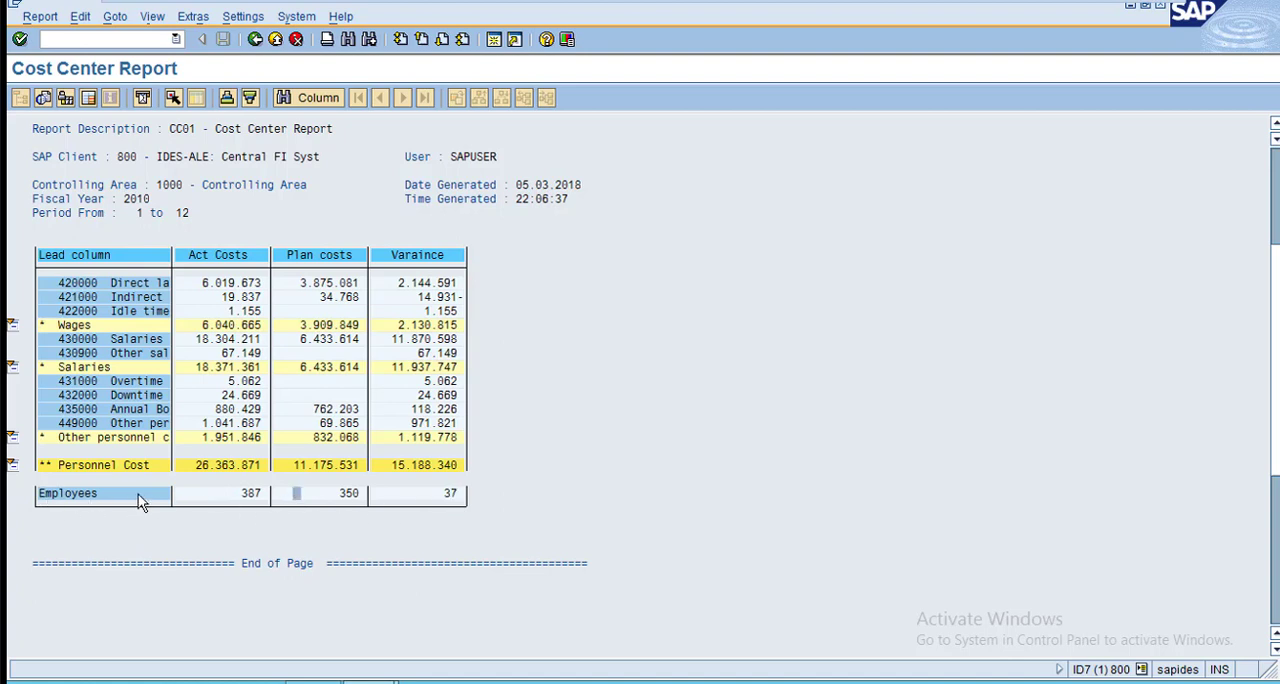
mouse_move(224, 372)
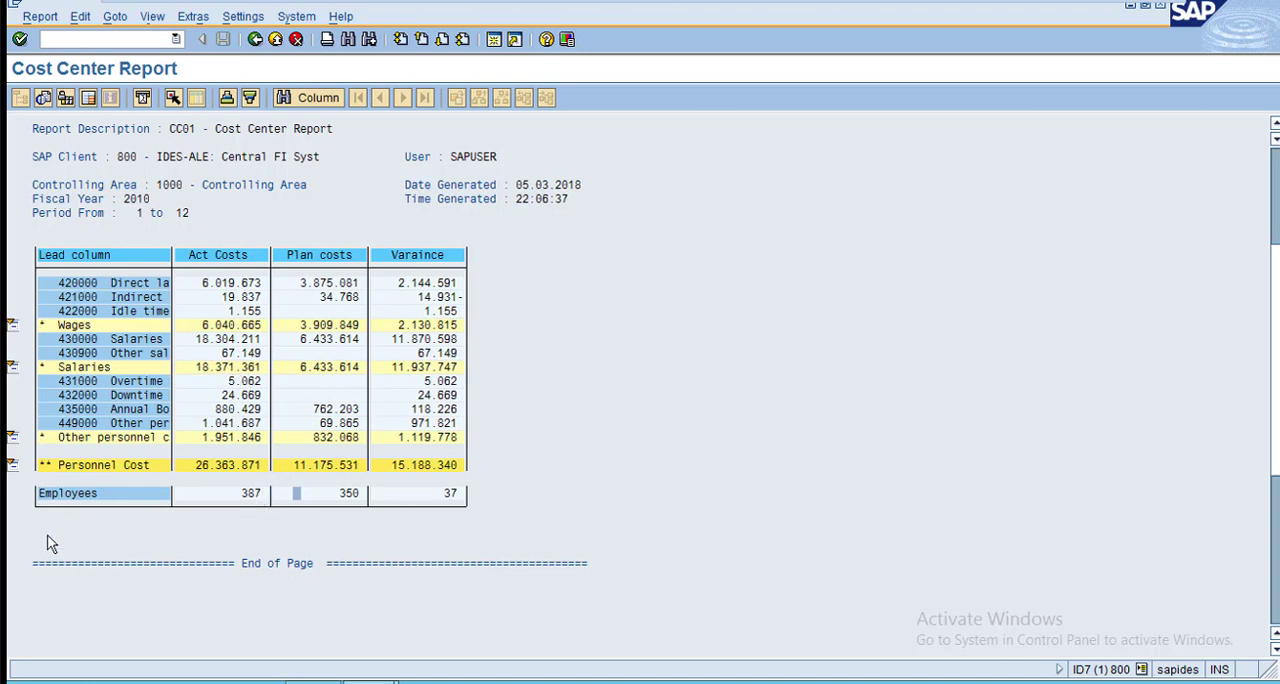
mouse_move(492, 544)
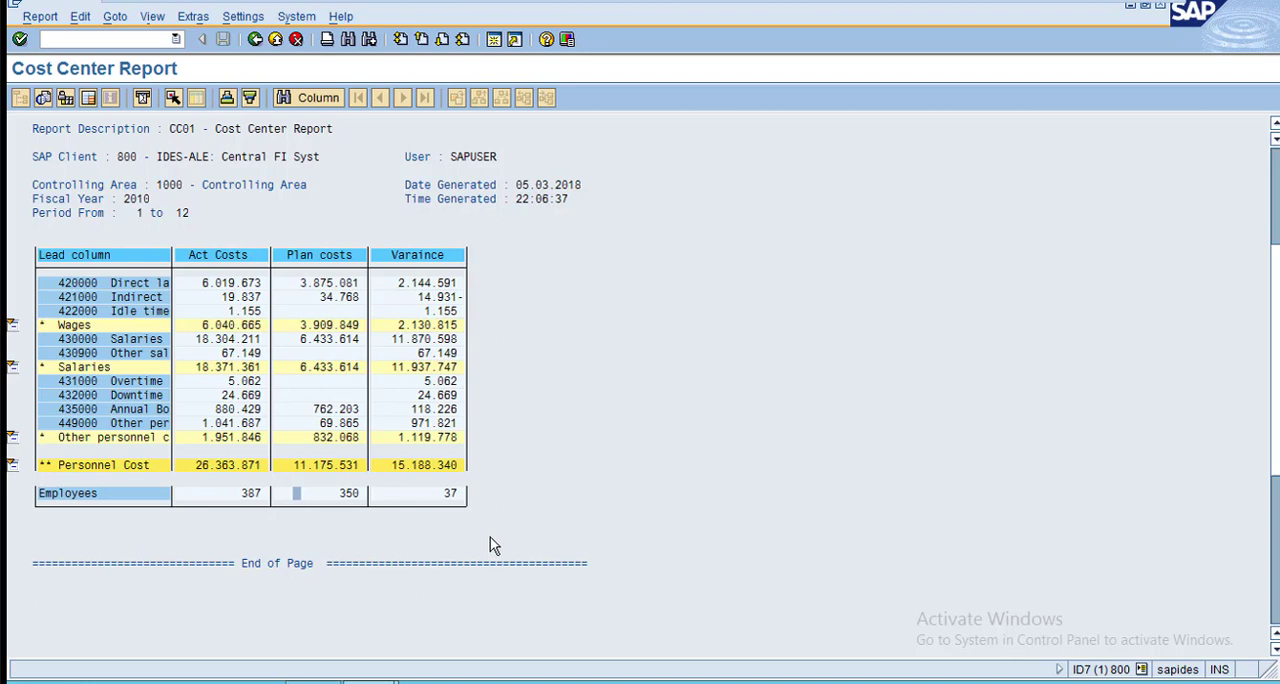
mouse_move(490, 540)
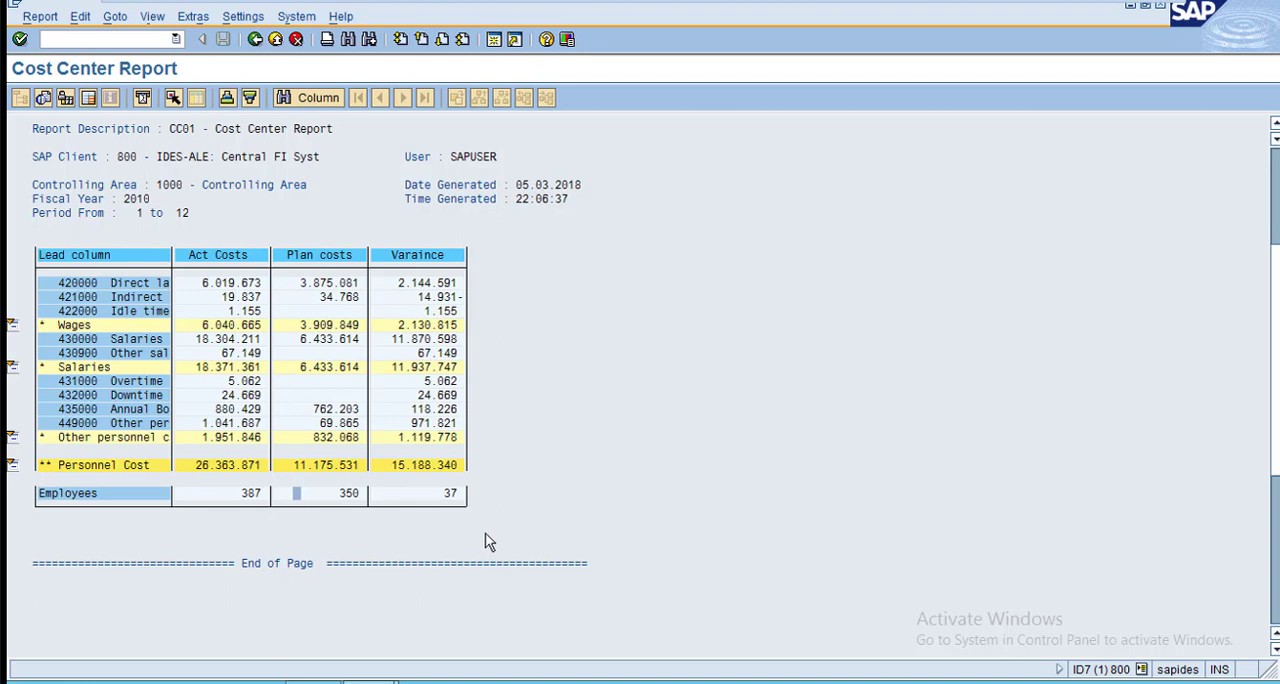